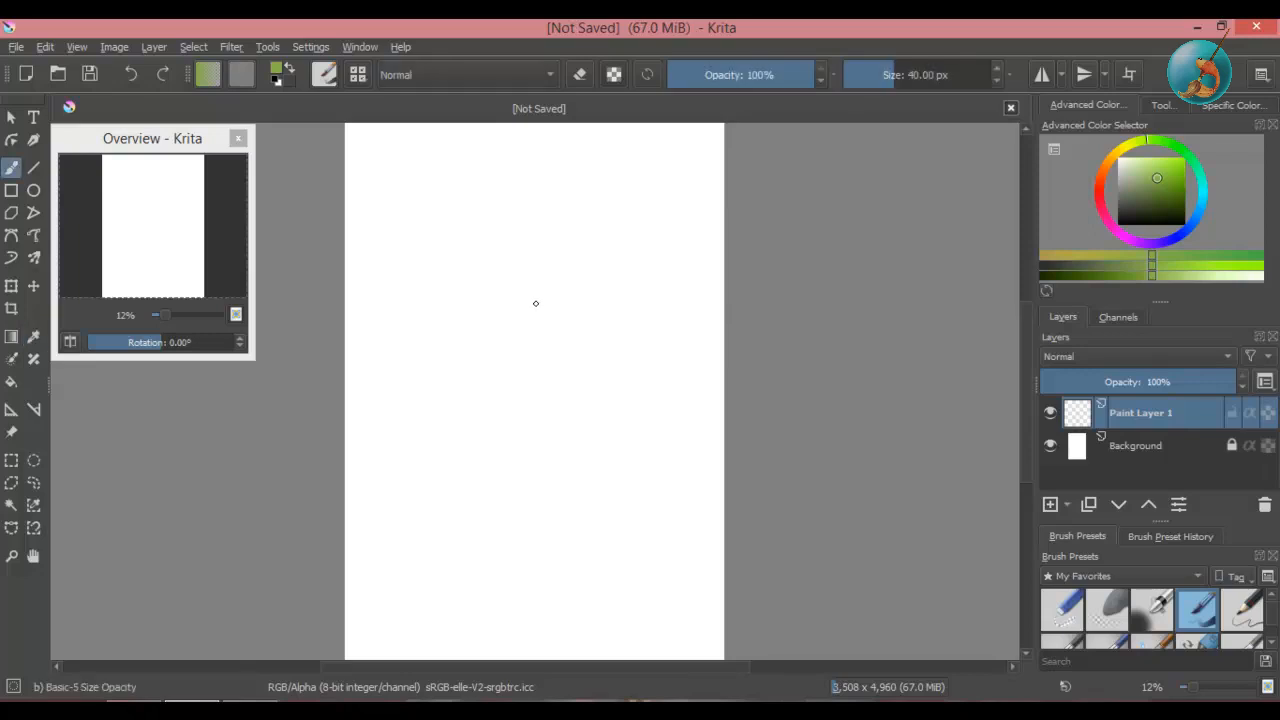
mouse_move(549, 311)
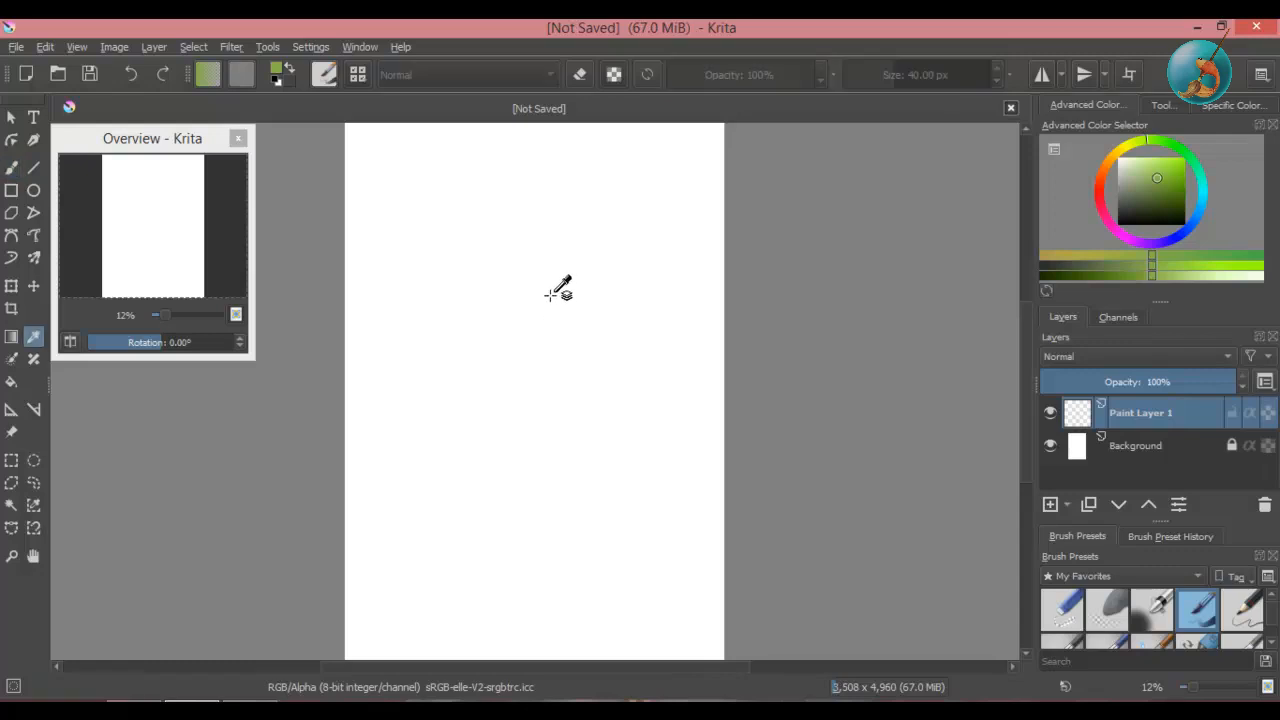
mouse_move(697, 292)
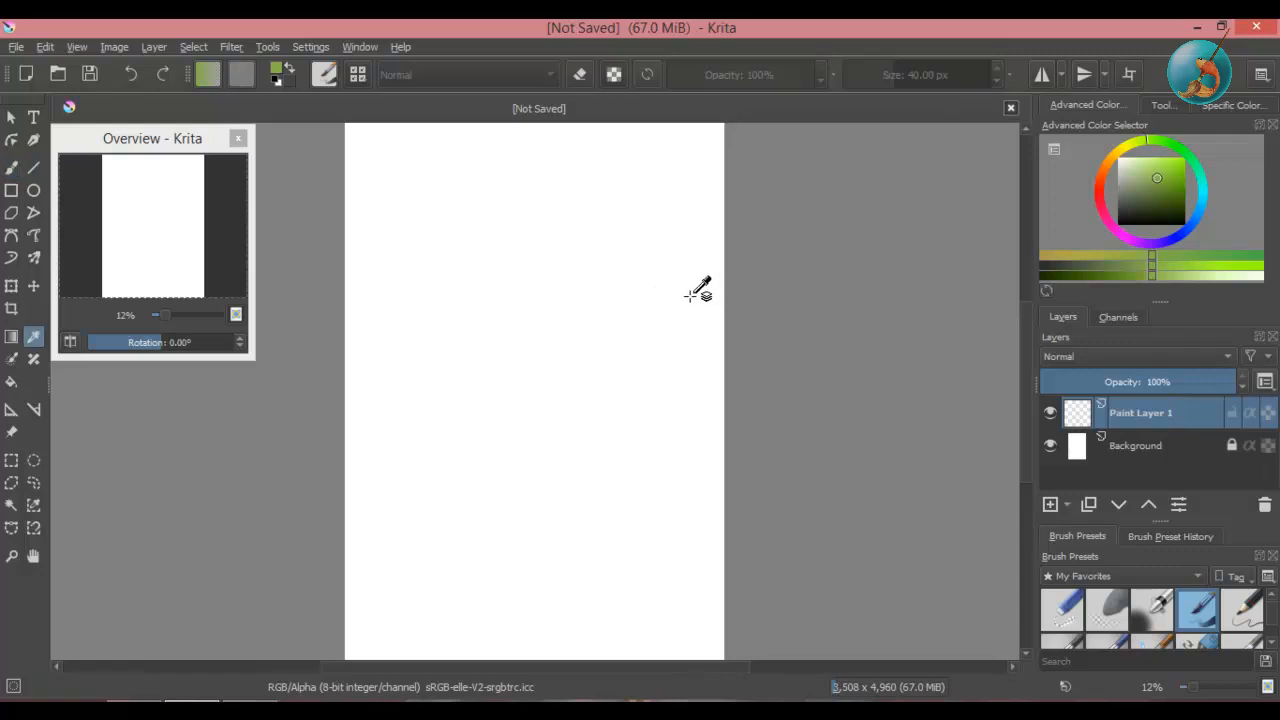
mouse_move(808, 277)
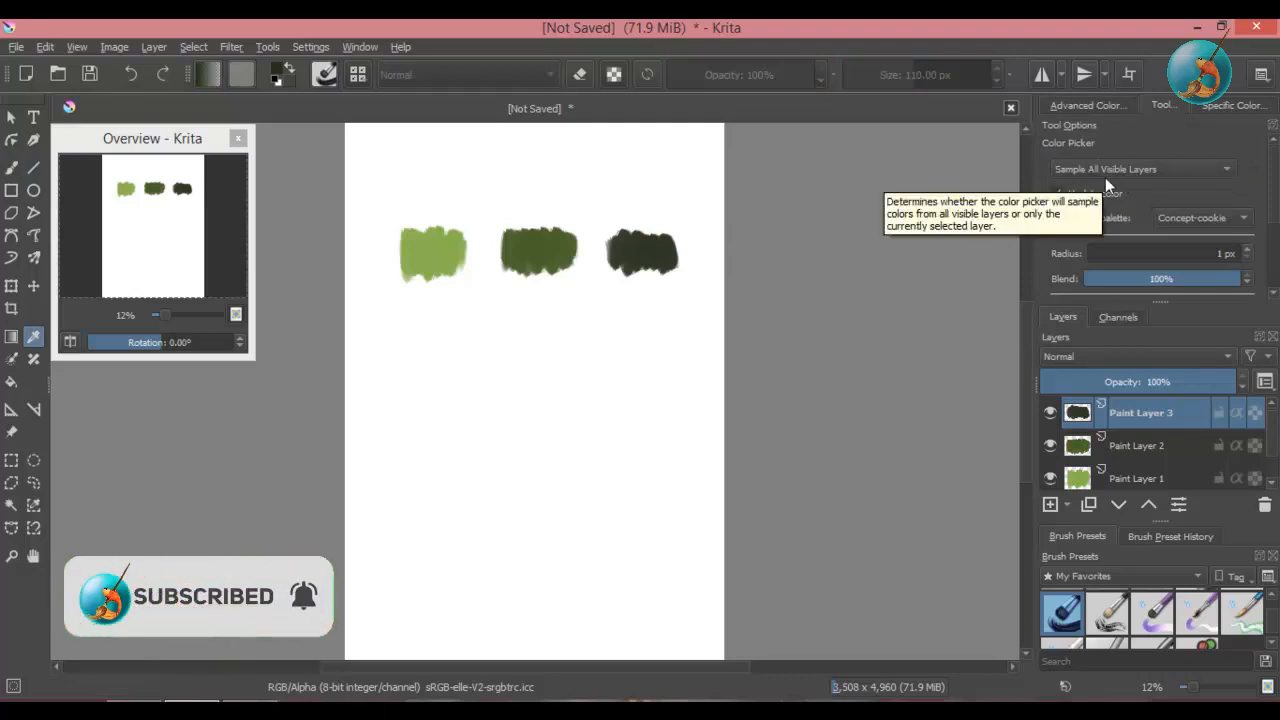
Step: Sample the dark green from the third swatch and paint a small dab below it
left_click(1087, 104)
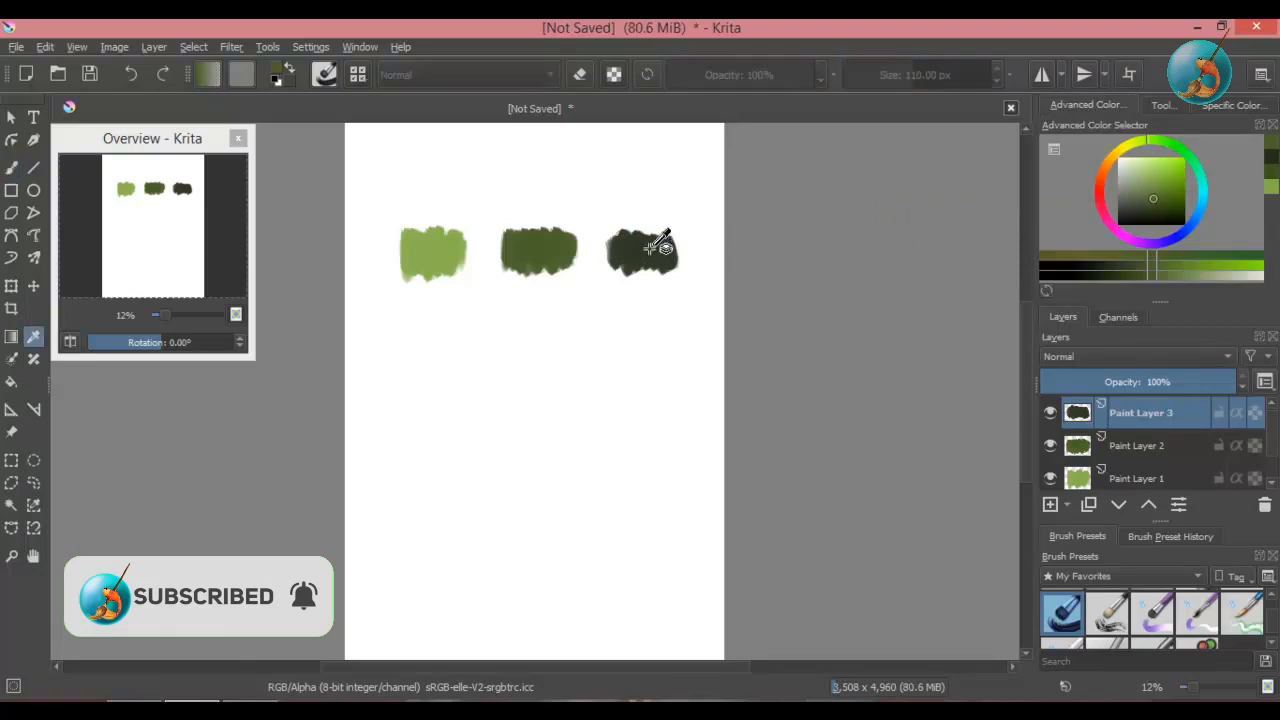
left_click_drag(540, 350, 540, 385)
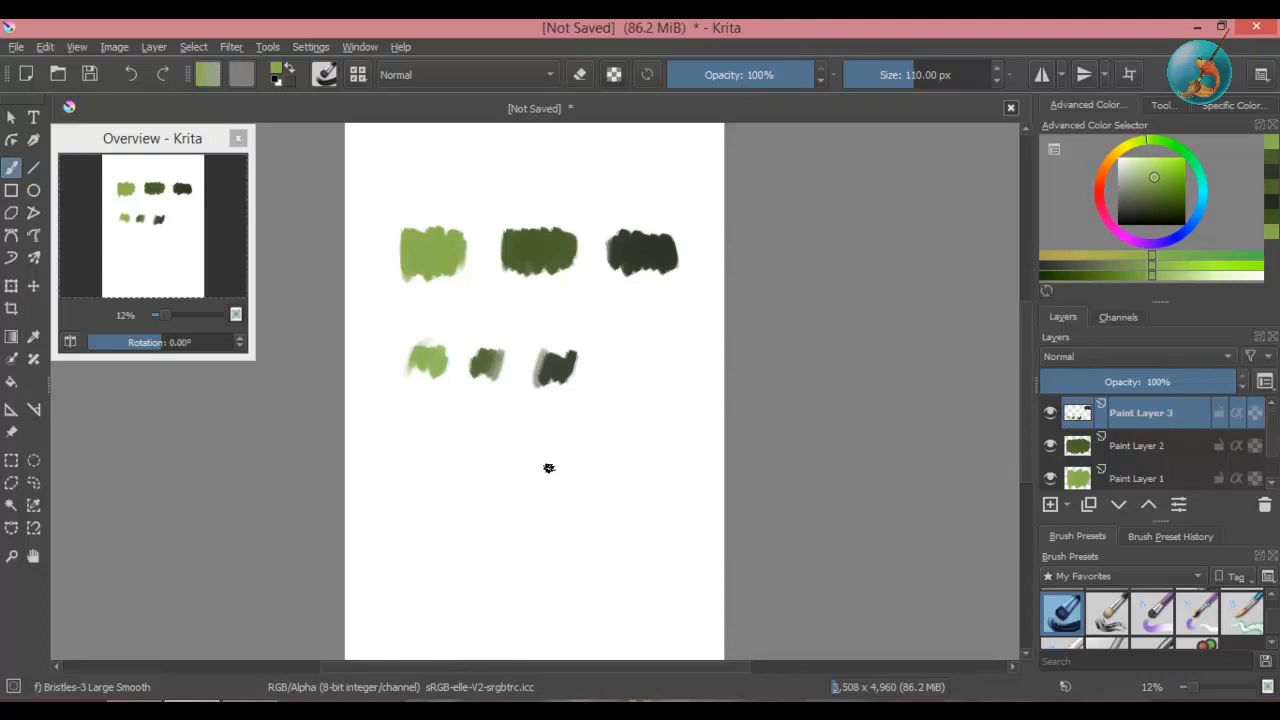
Step: Set the Color Sampler to Sample Current Layer in Tool Options
left_click(33, 336)
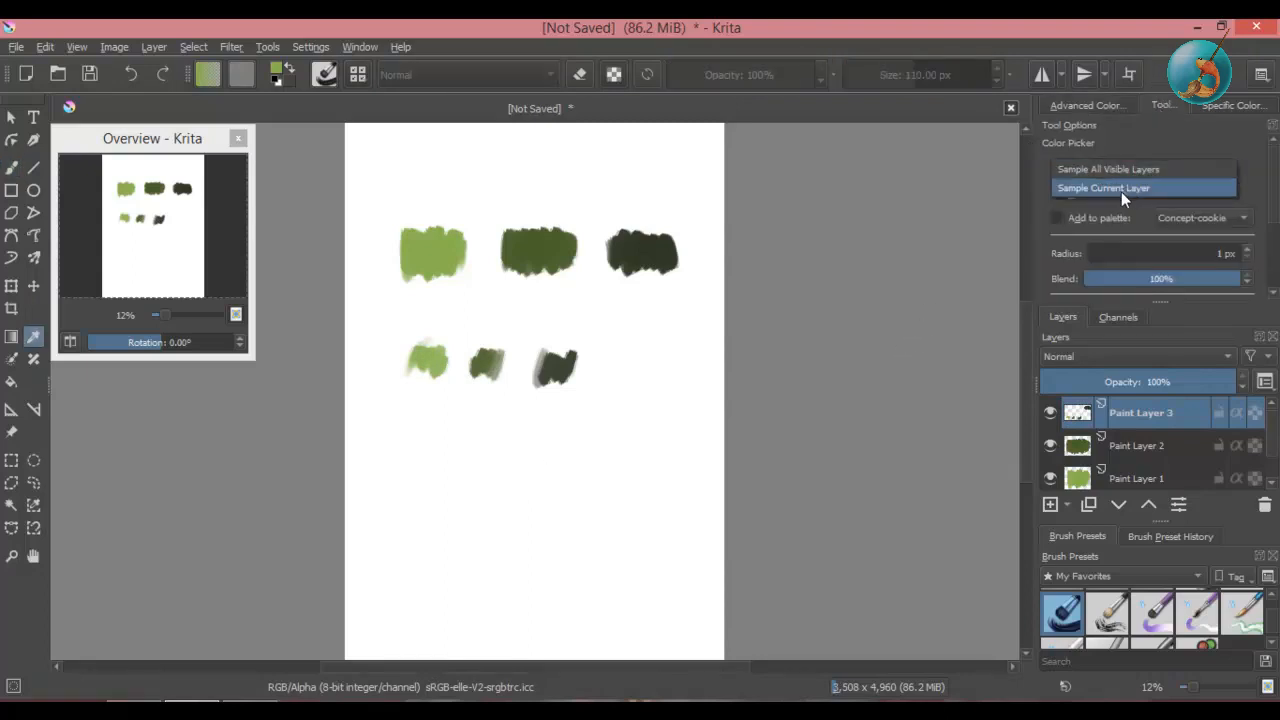
left_click(1086, 104)
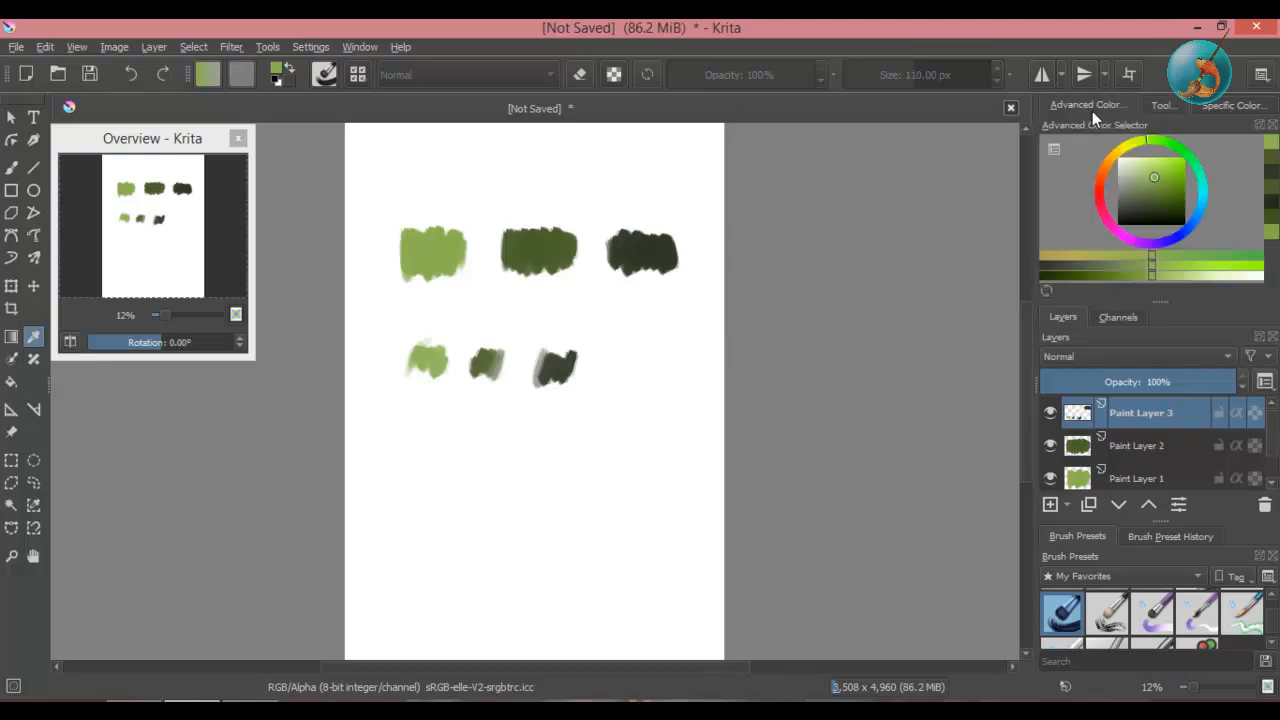
mouse_move(575, 248)
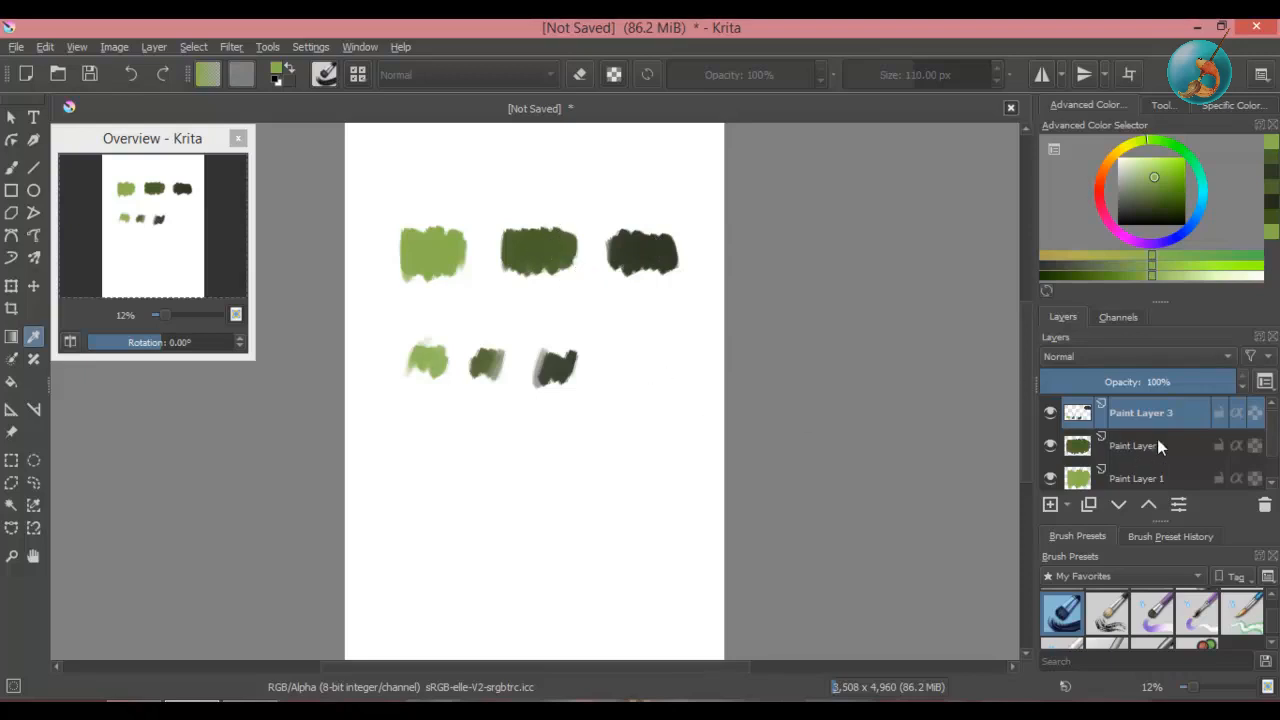
Step: Sample the middle swatch on Paint Layer 2, then erase the small test dabs
left_click(1140, 445)
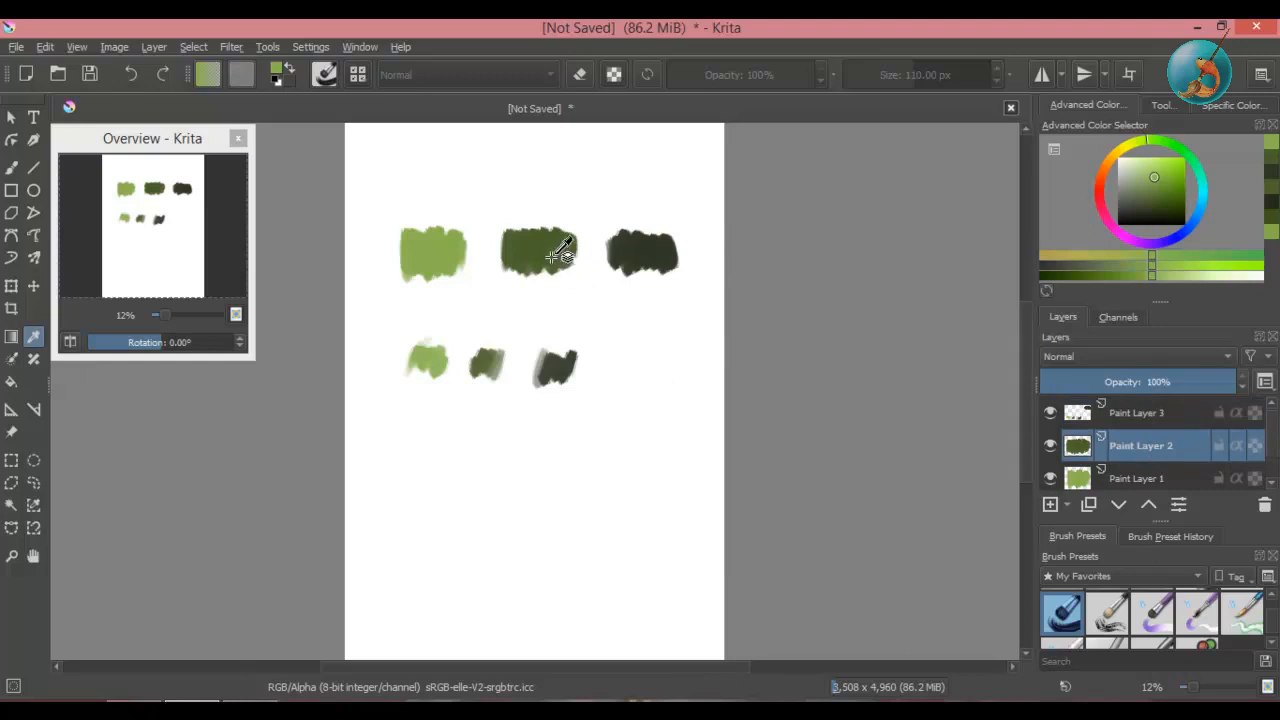
left_click_drag(630, 350, 675, 325)
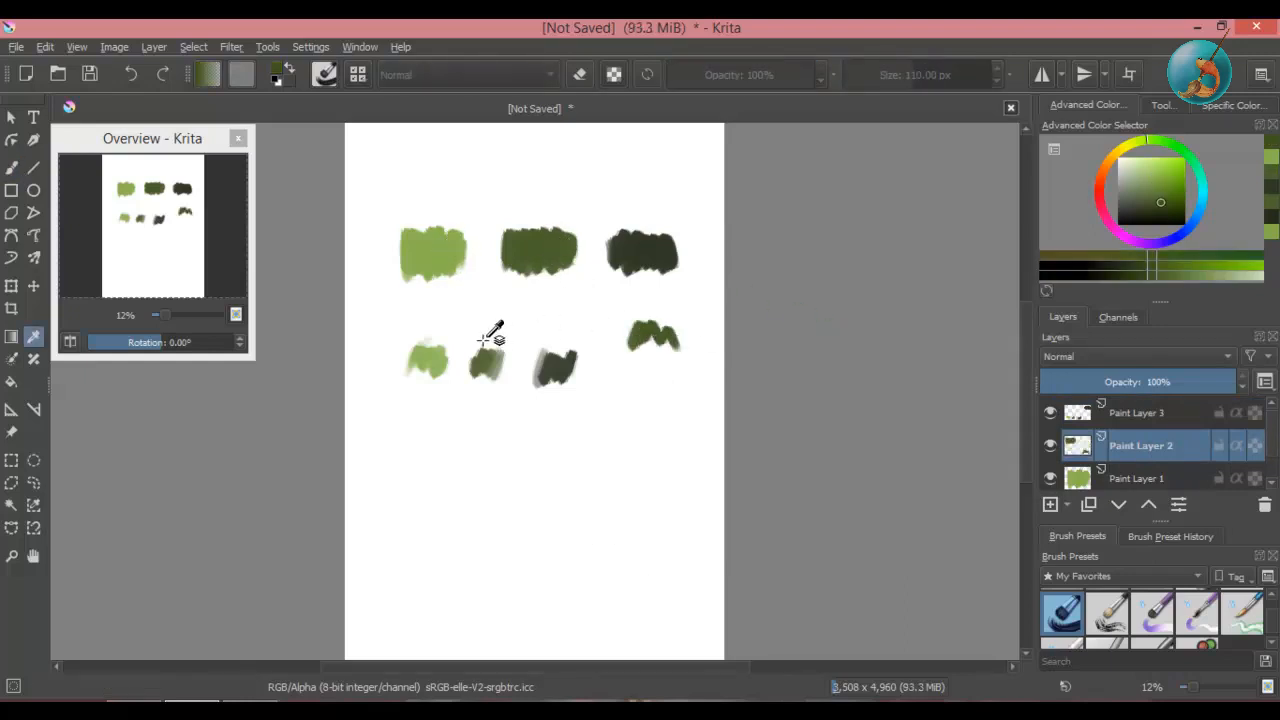
left_click_drag(465, 310, 505, 300)
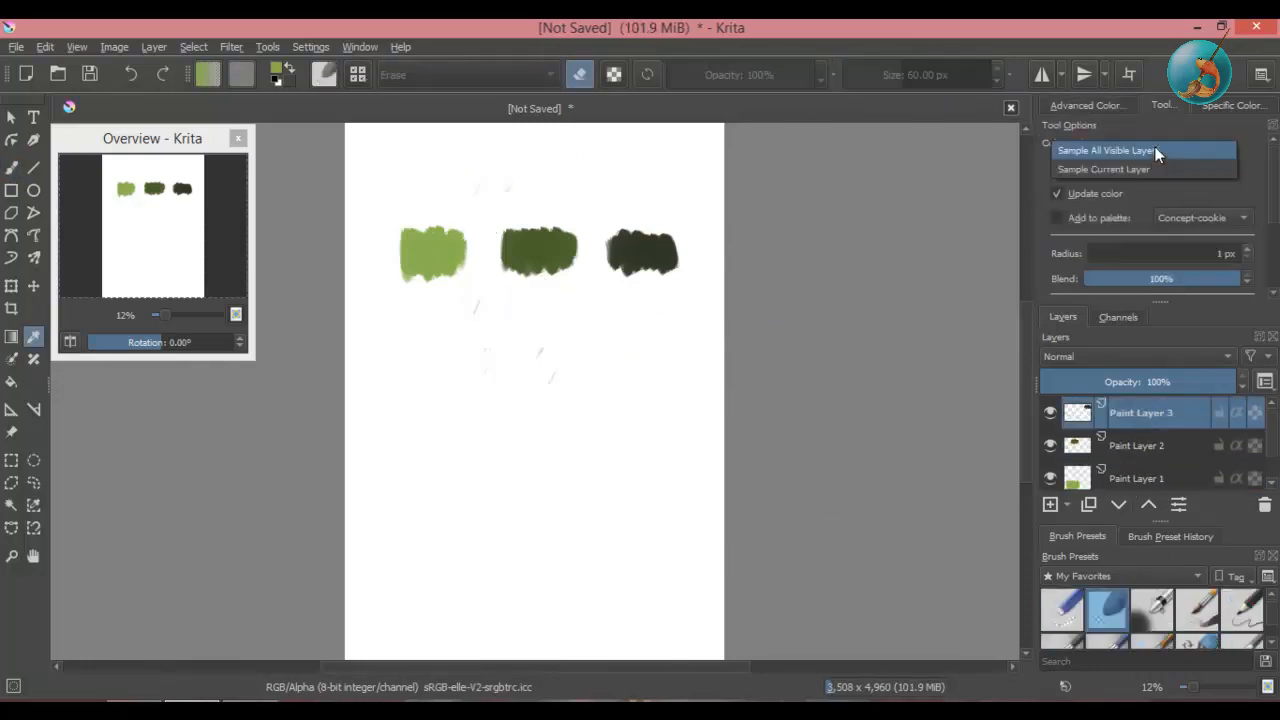
Step: Switch the sampler to Sample All Visible Layers and re-sample the middle green swatch
left_click(1107, 150)
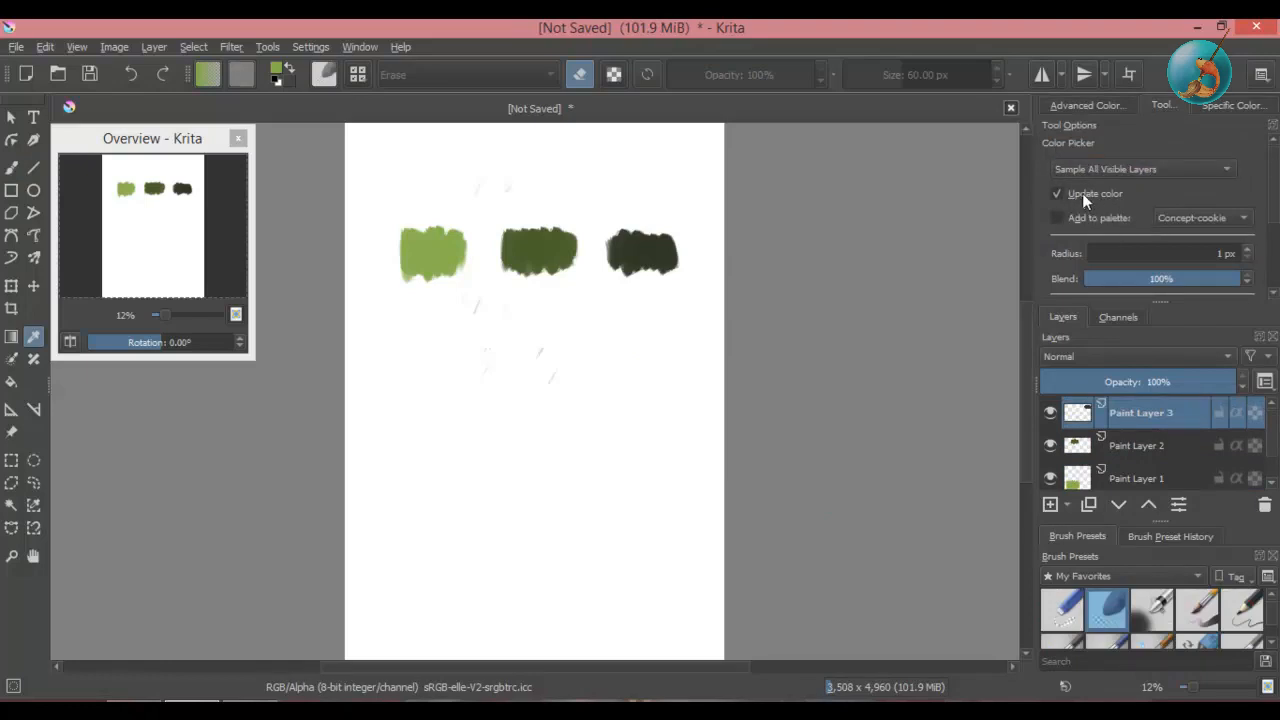
left_click(1087, 104)
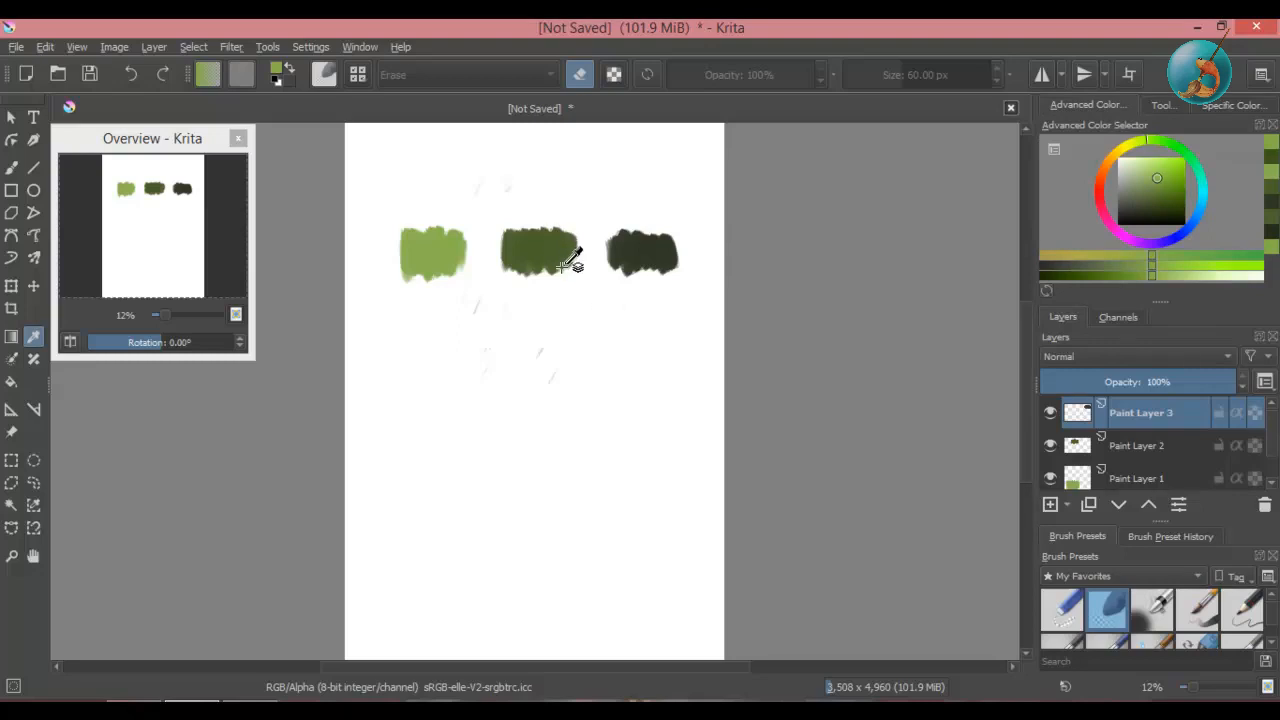
left_click(1157, 195)
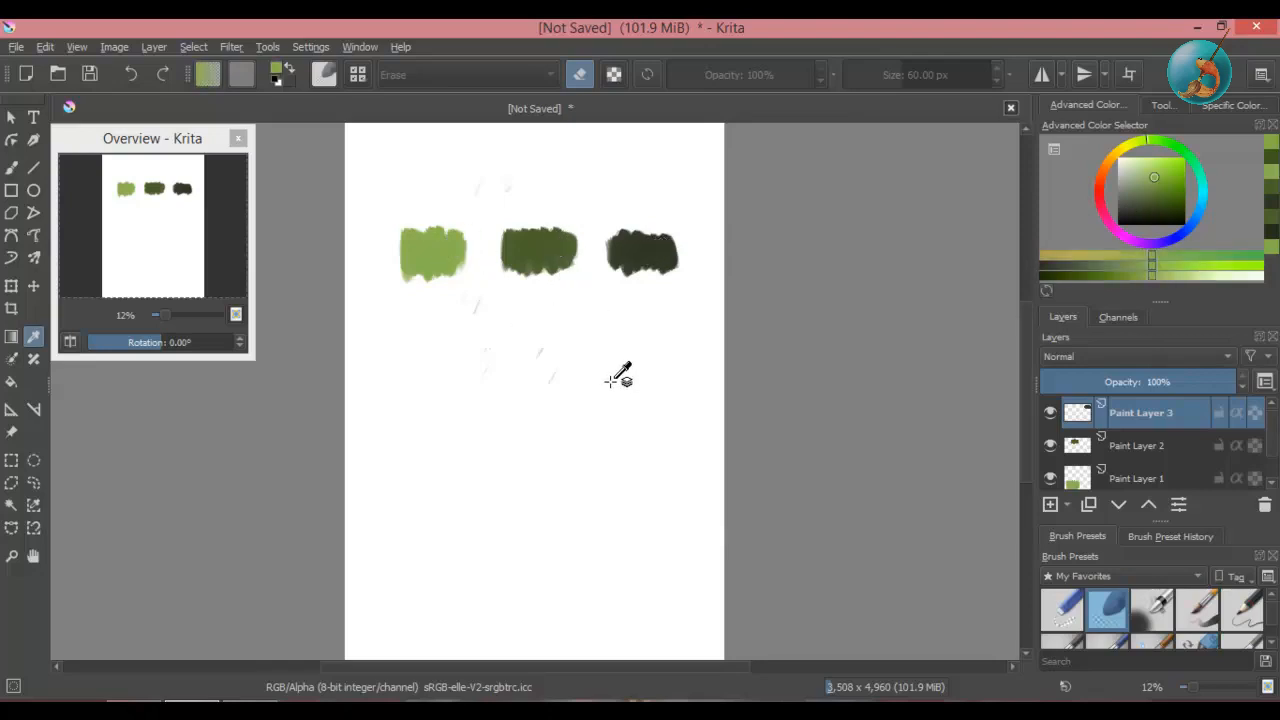
left_click(1161, 104)
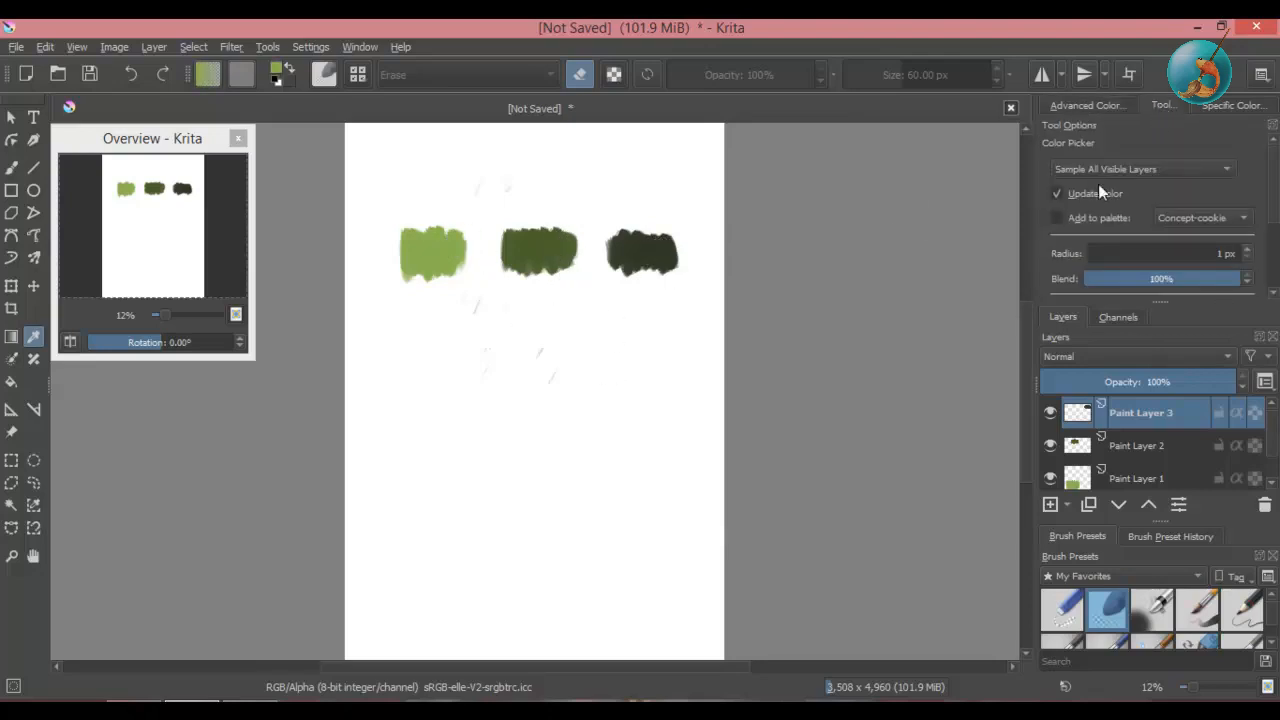
left_click(1086, 104)
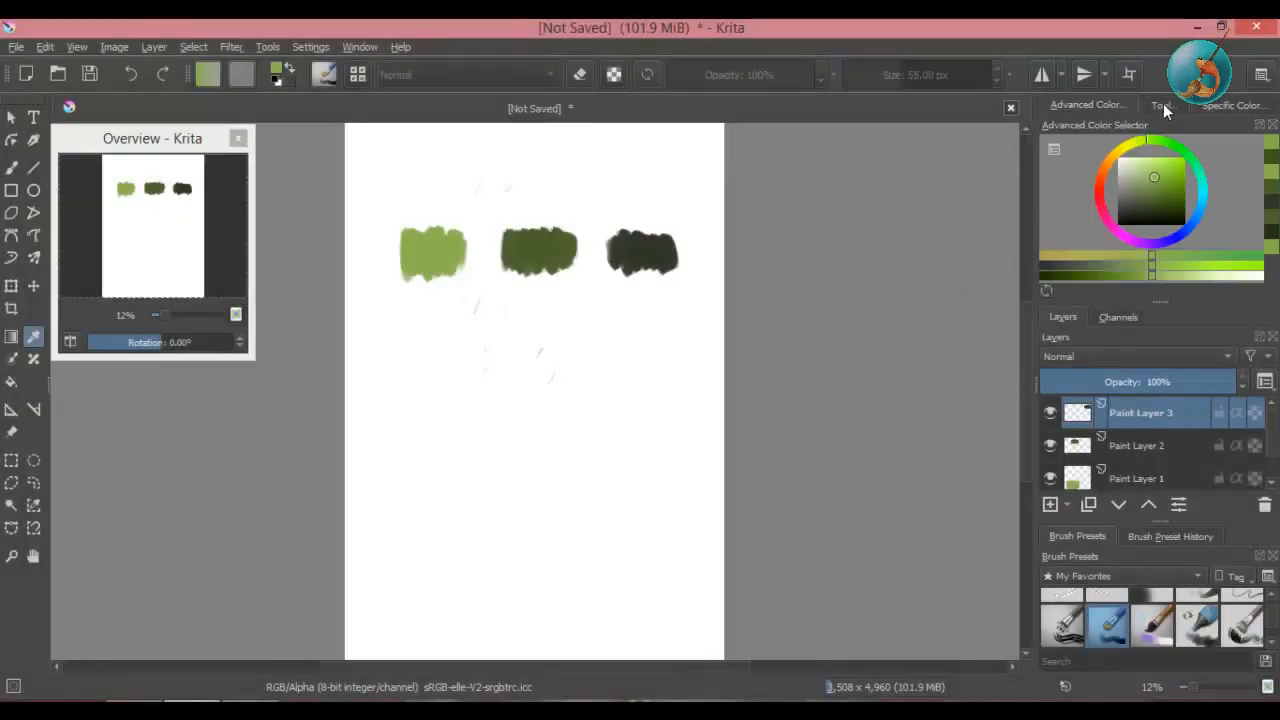
left_click(1160, 105)
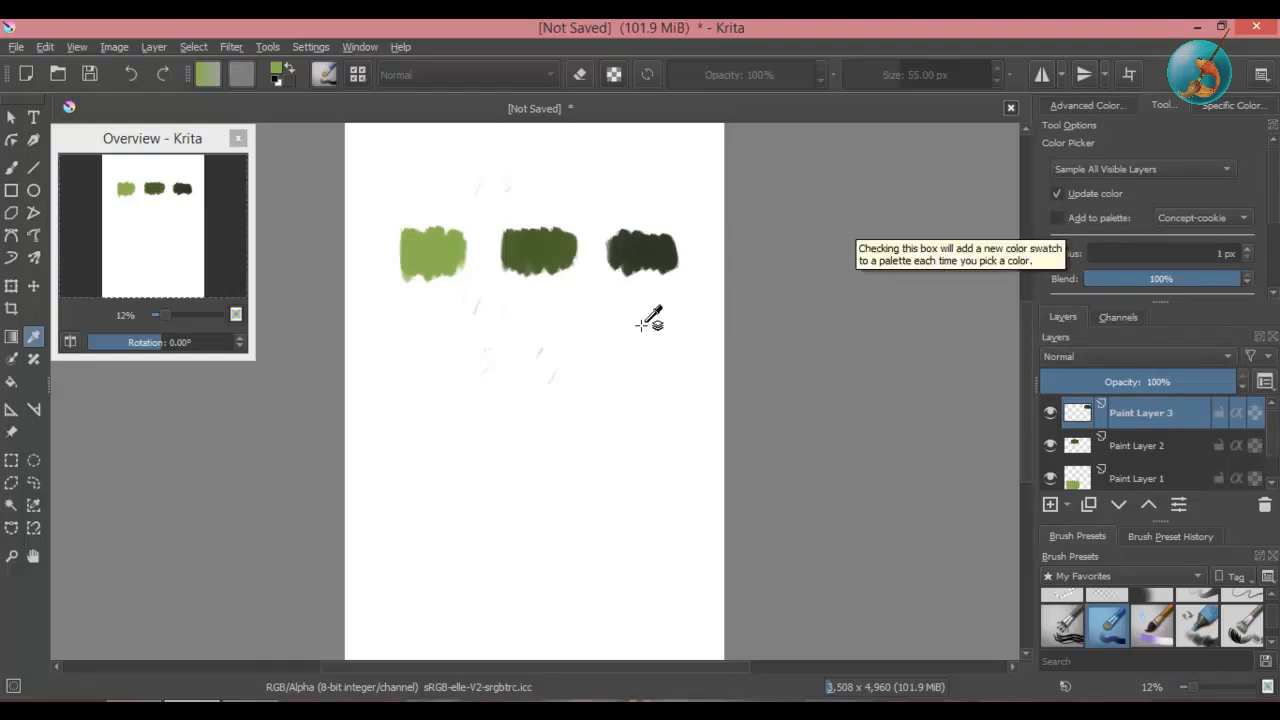
mouse_move(1025, 175)
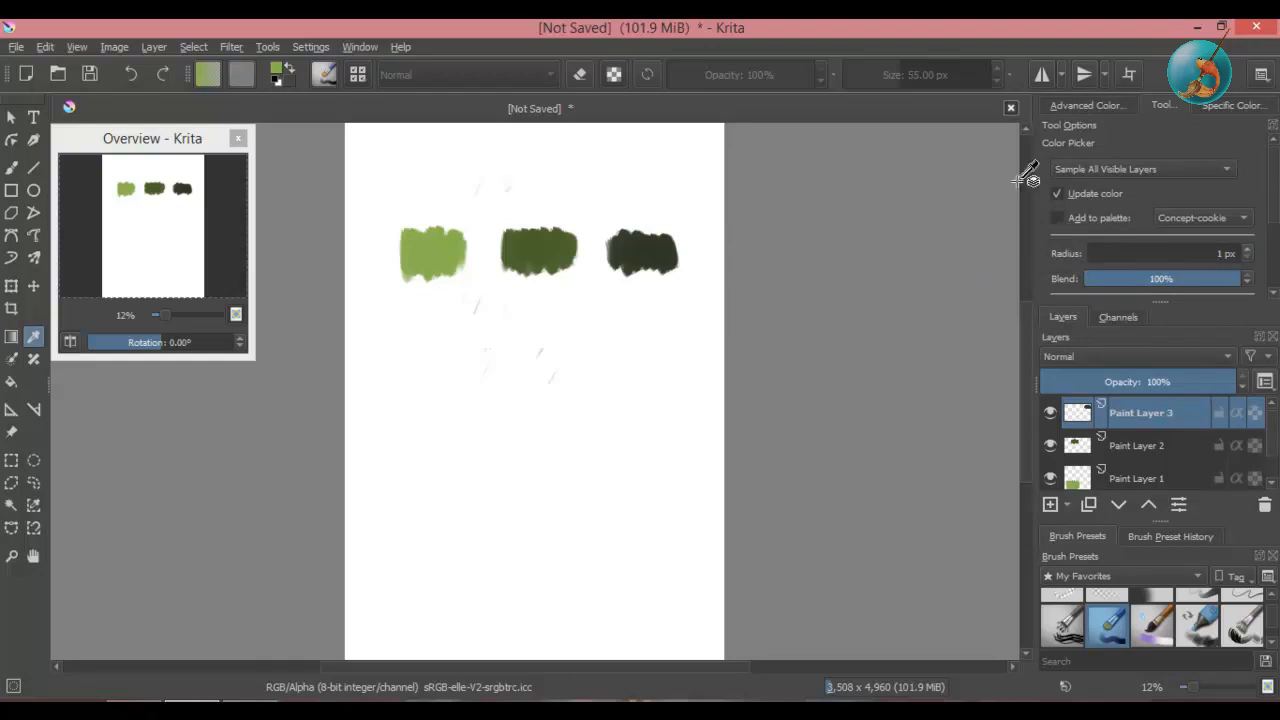
left_click(1087, 104)
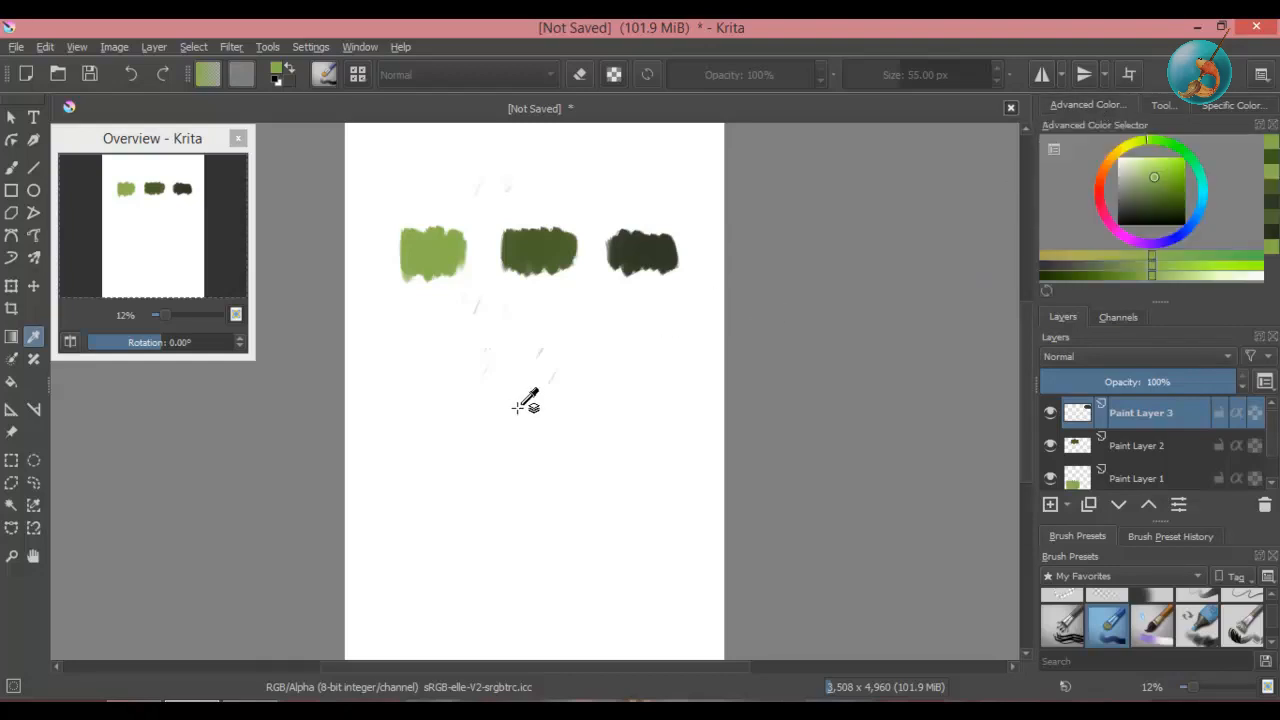
mouse_move(350, 262)
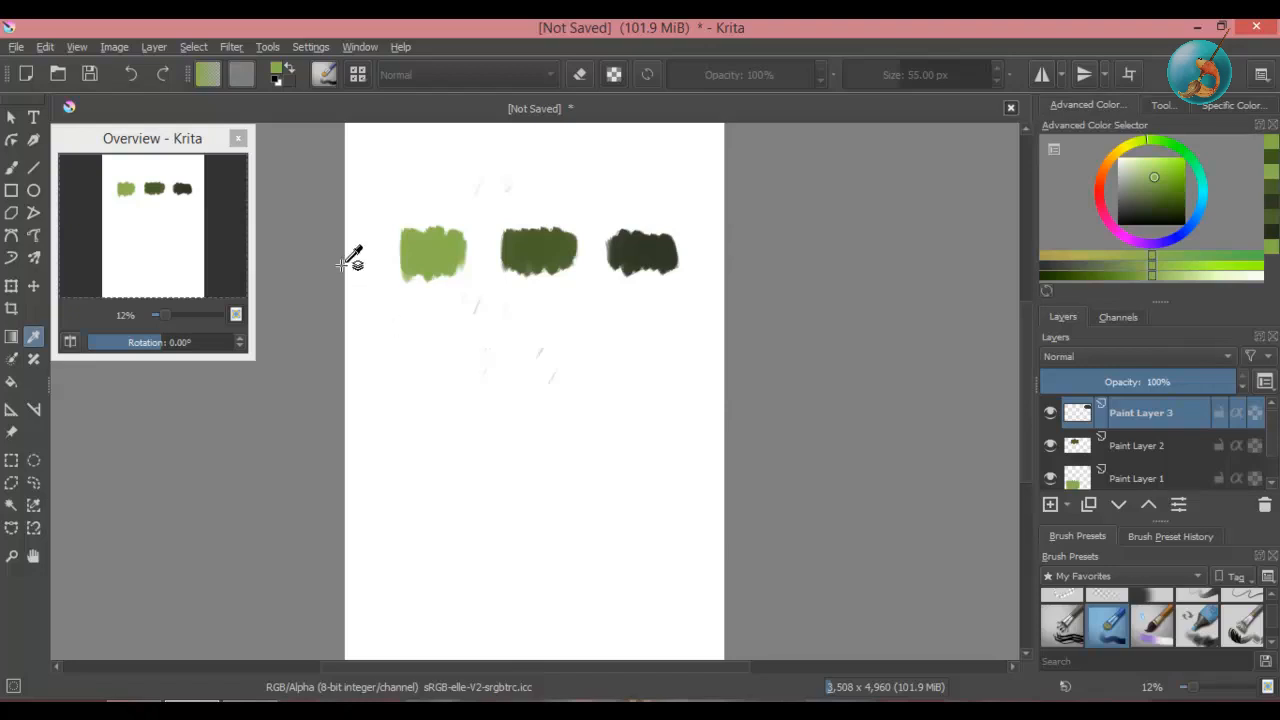
Step: Show the Palette docker via Settings > Dockers > Palette
left_click(310, 46)
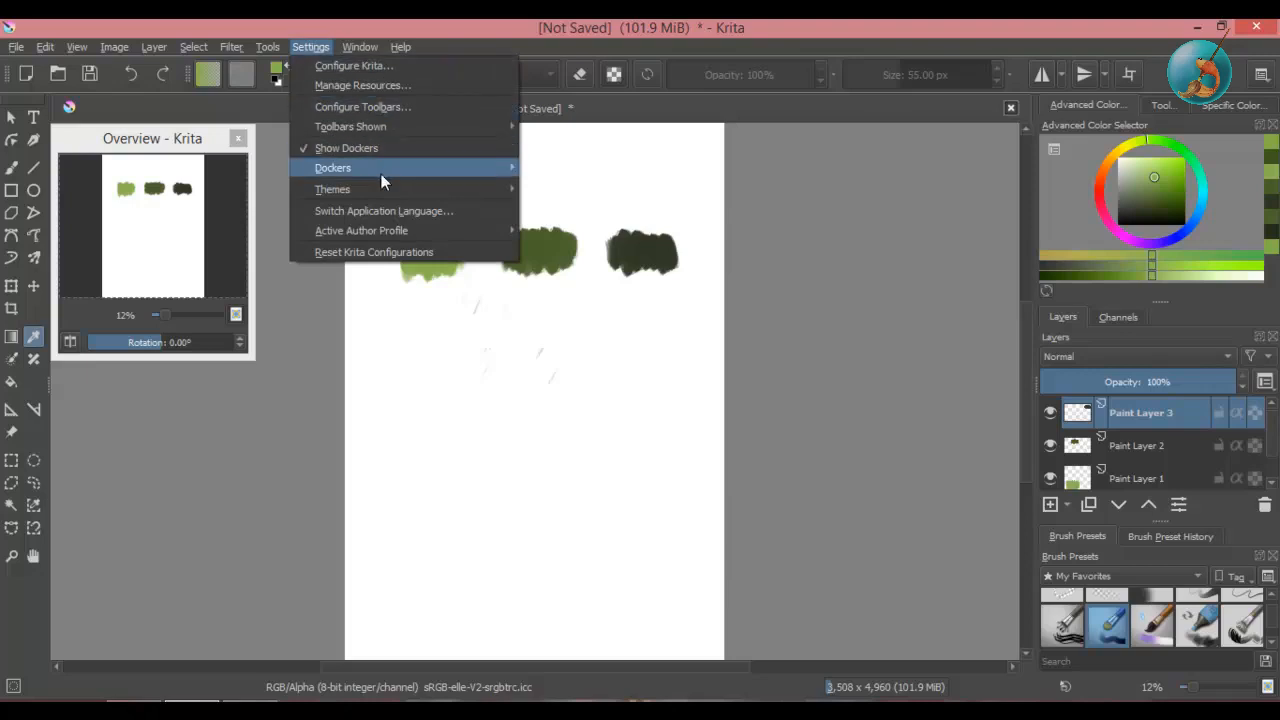
left_click(333, 167)
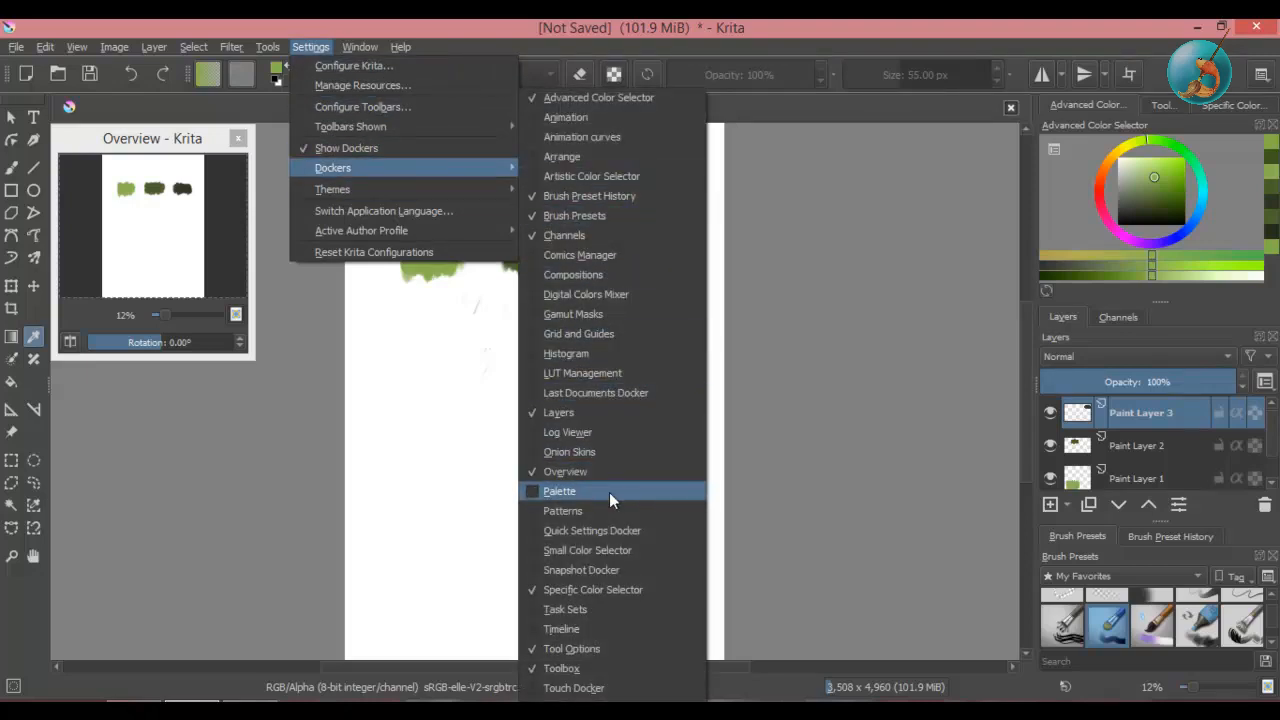
left_click(560, 490)
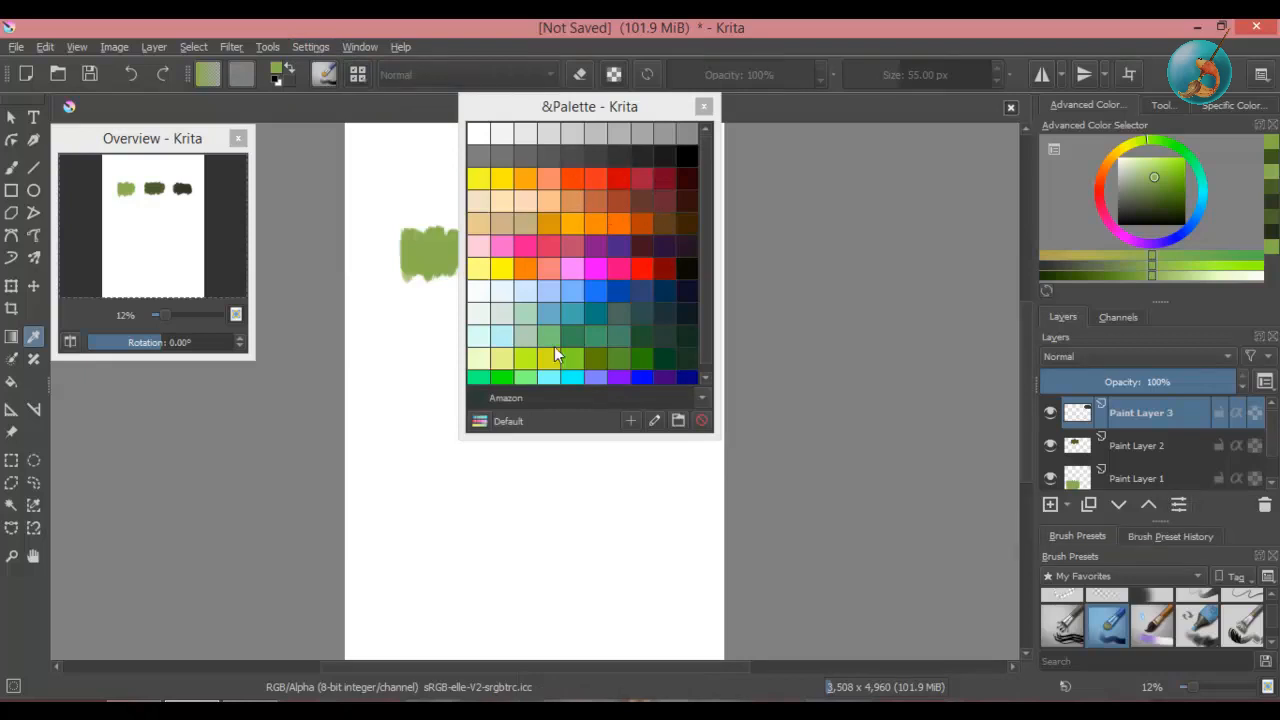
mouse_move(708, 390)
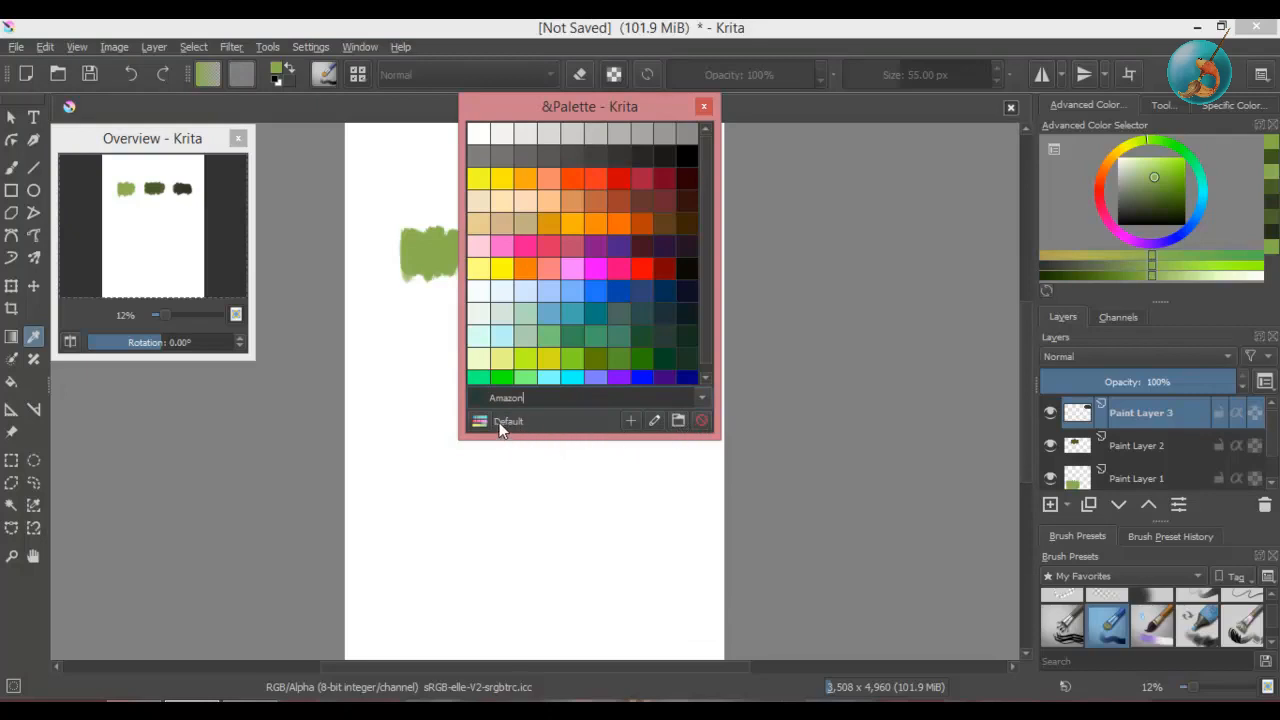
mouse_move(522, 440)
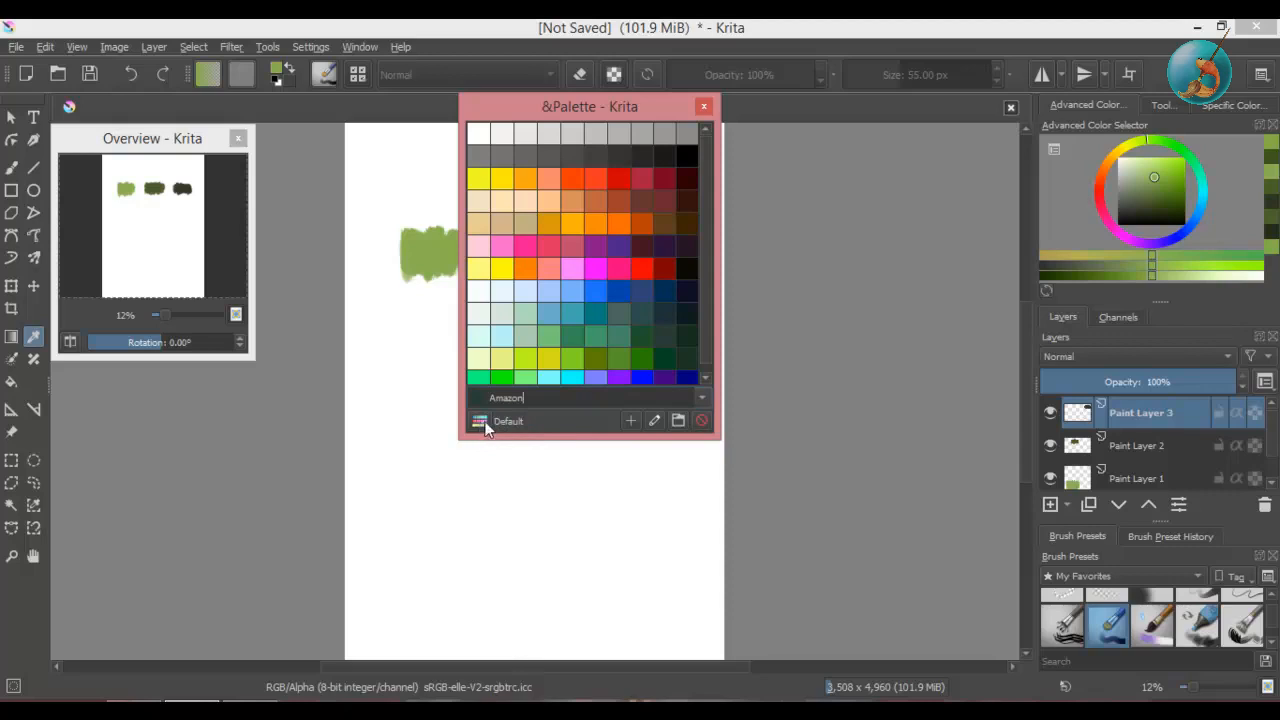
Step: Open the palette chooser from the bottom of the Palette docker
left_click(480, 421)
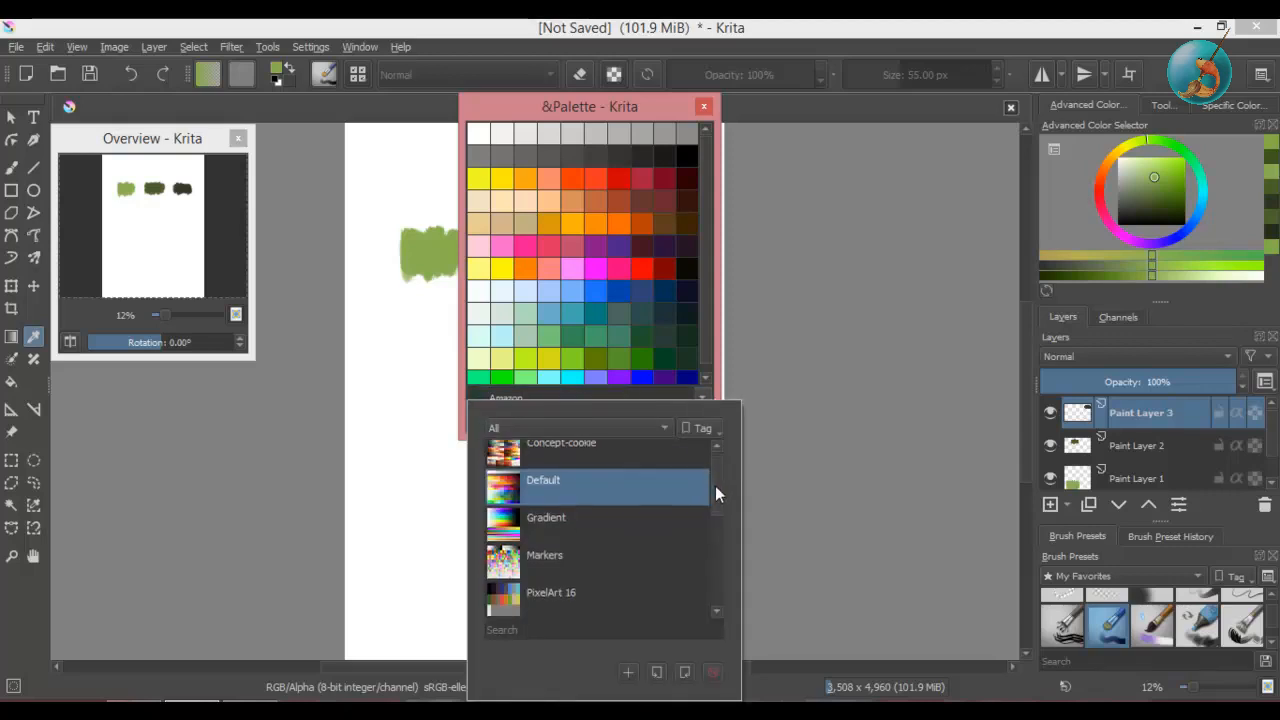
Step: Preview the PixelArt 32 and Ps palettes, scrolling through the palette list
scroll("down", 3)
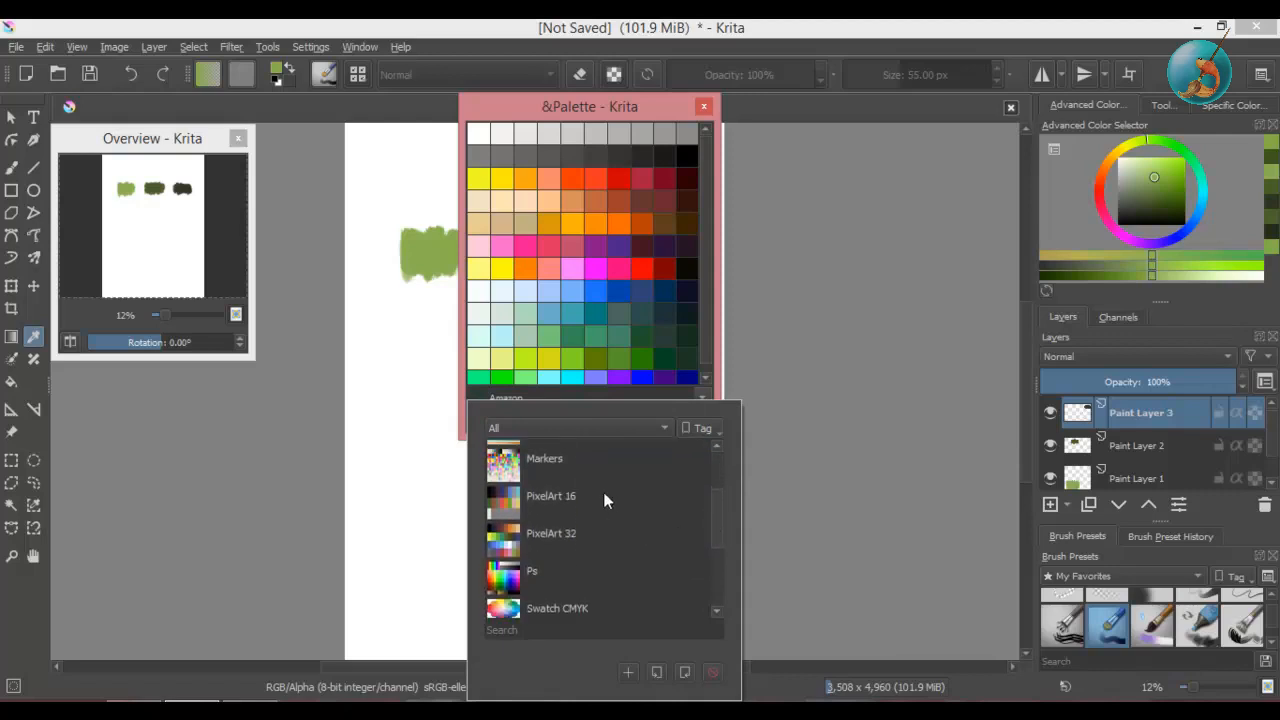
left_click(550, 533)
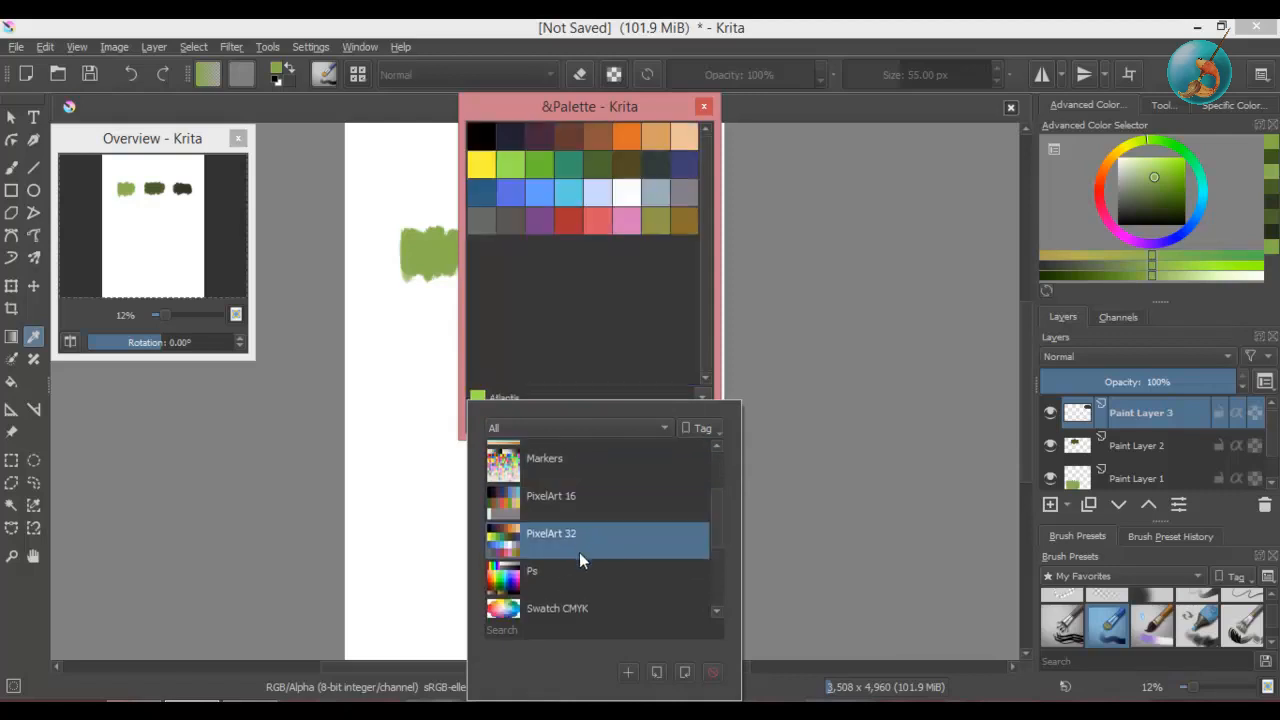
left_click(532, 570)
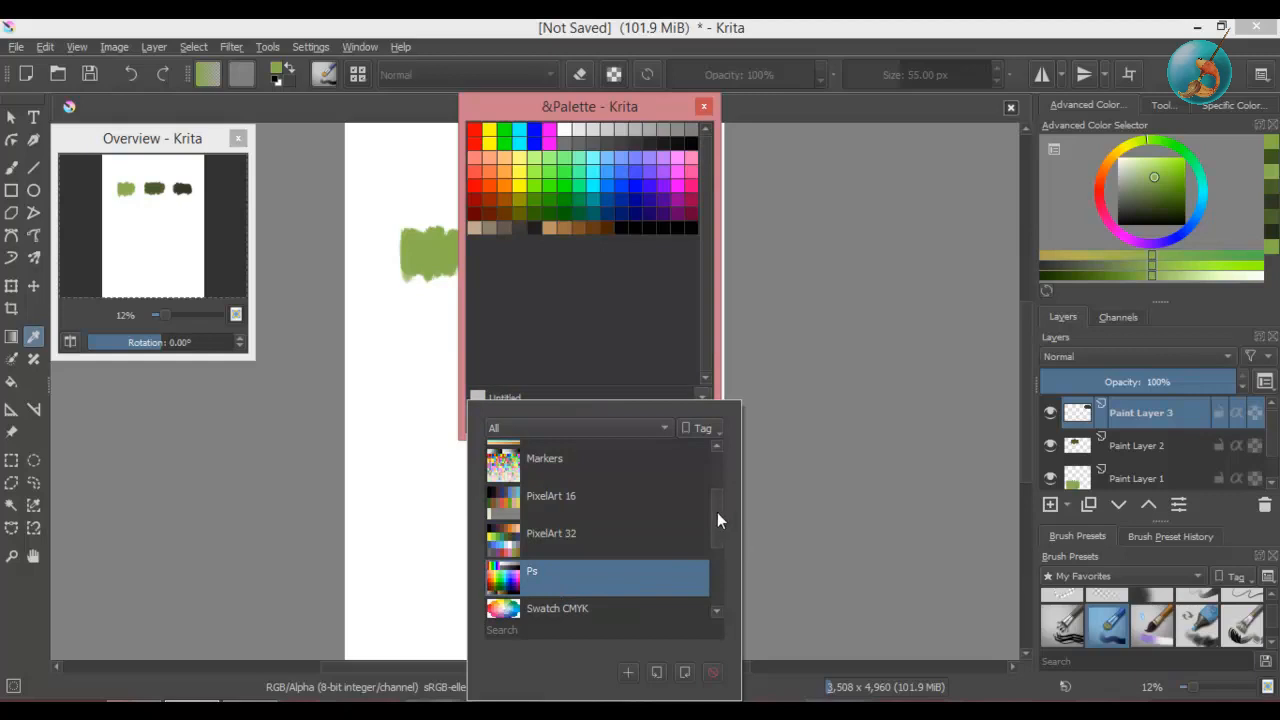
scroll("down", 3)
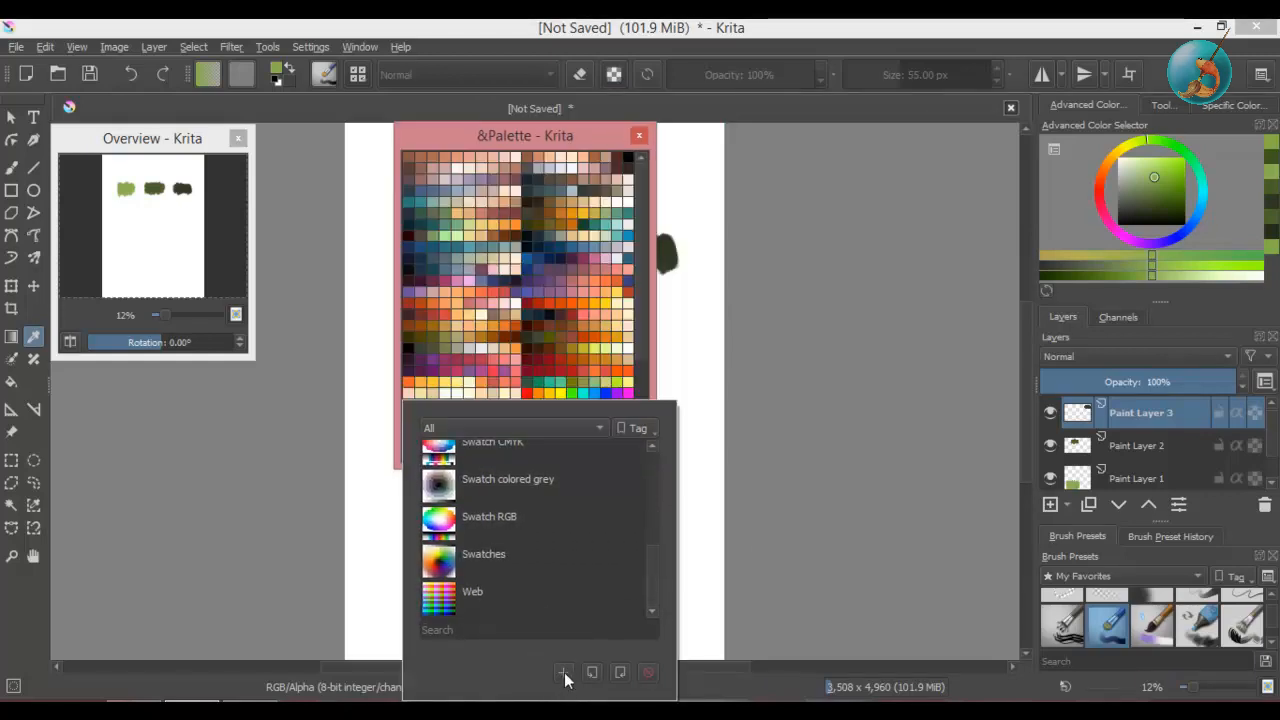
Step: Start a new palette and enter 'Test' as its name
left_click(565, 672)
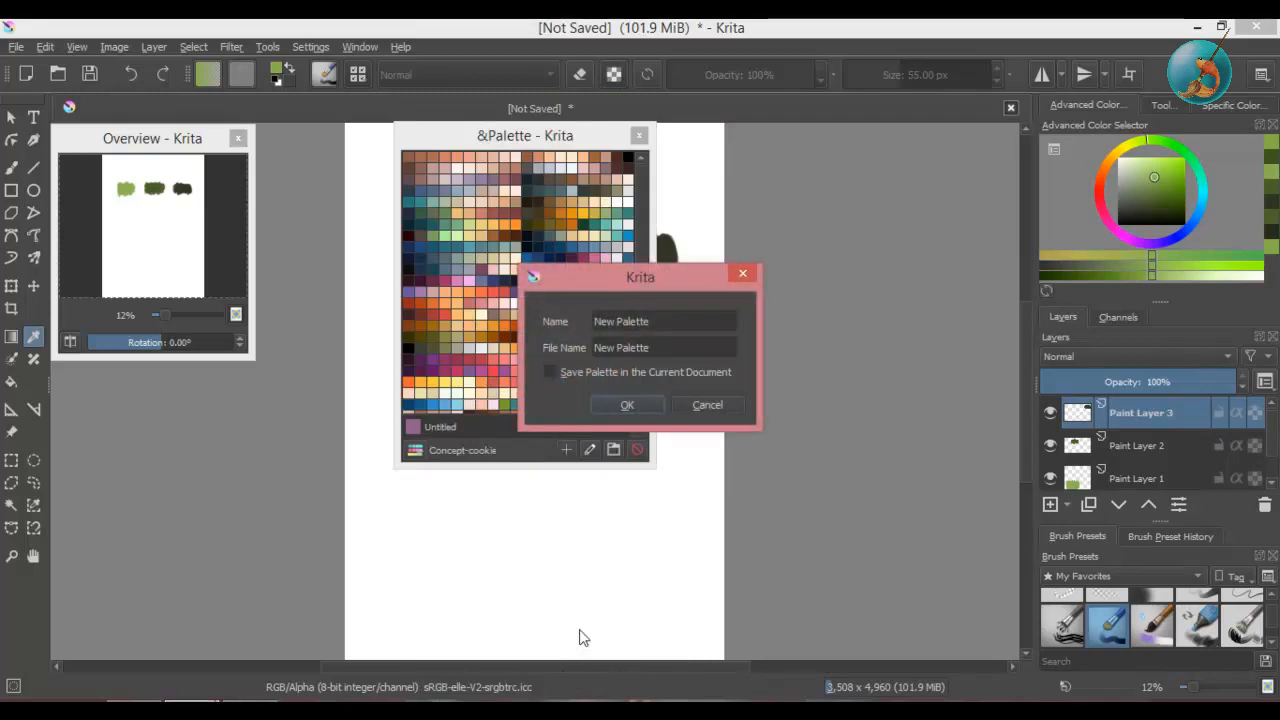
left_click(663, 321)
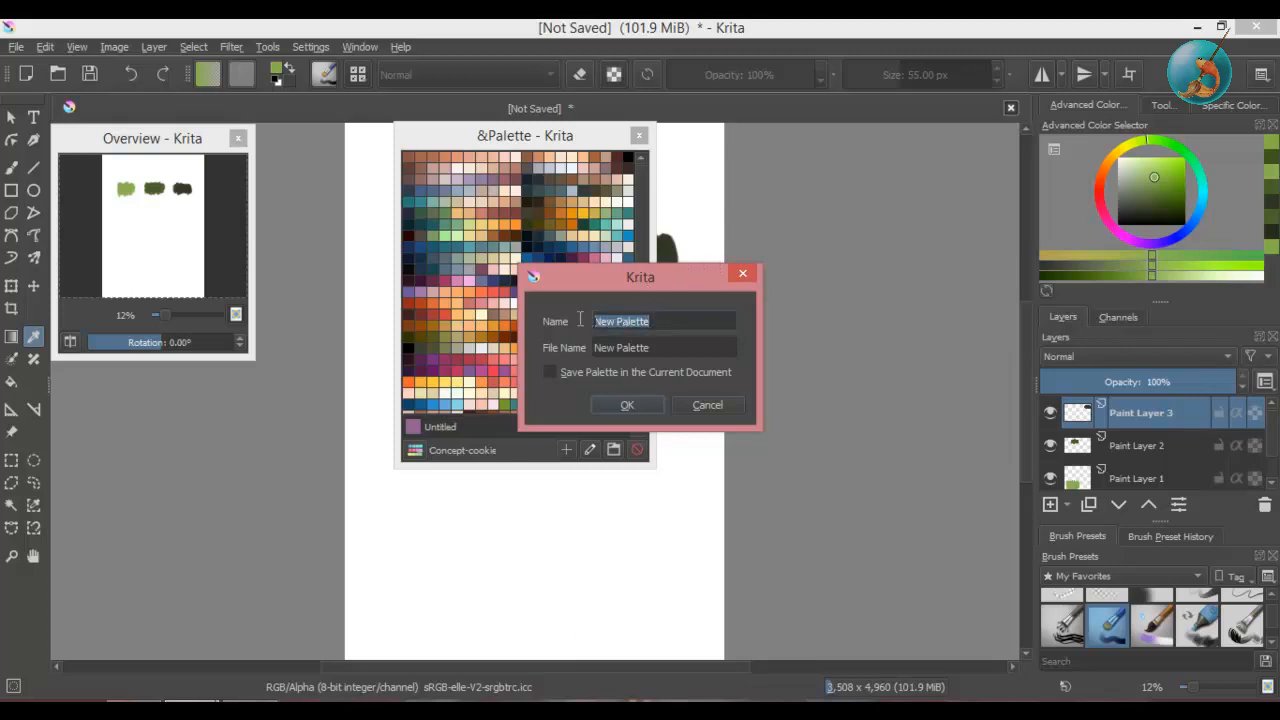
type("T")
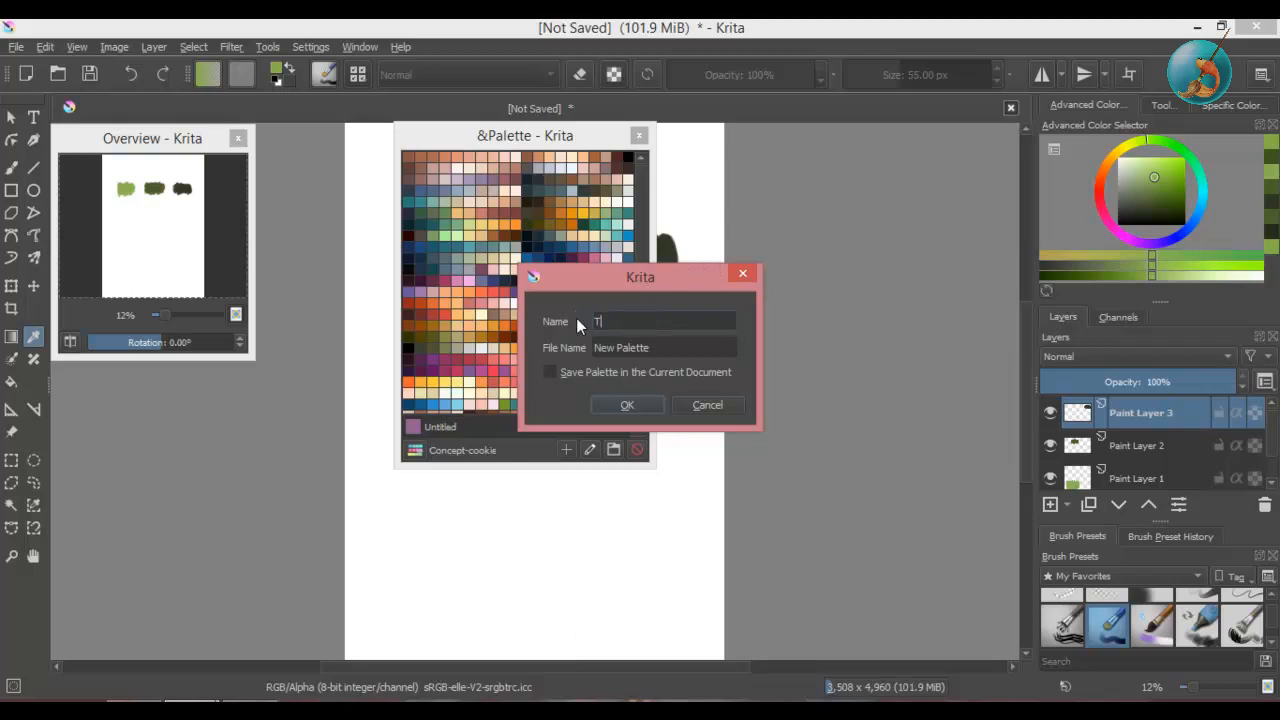
type("Test")
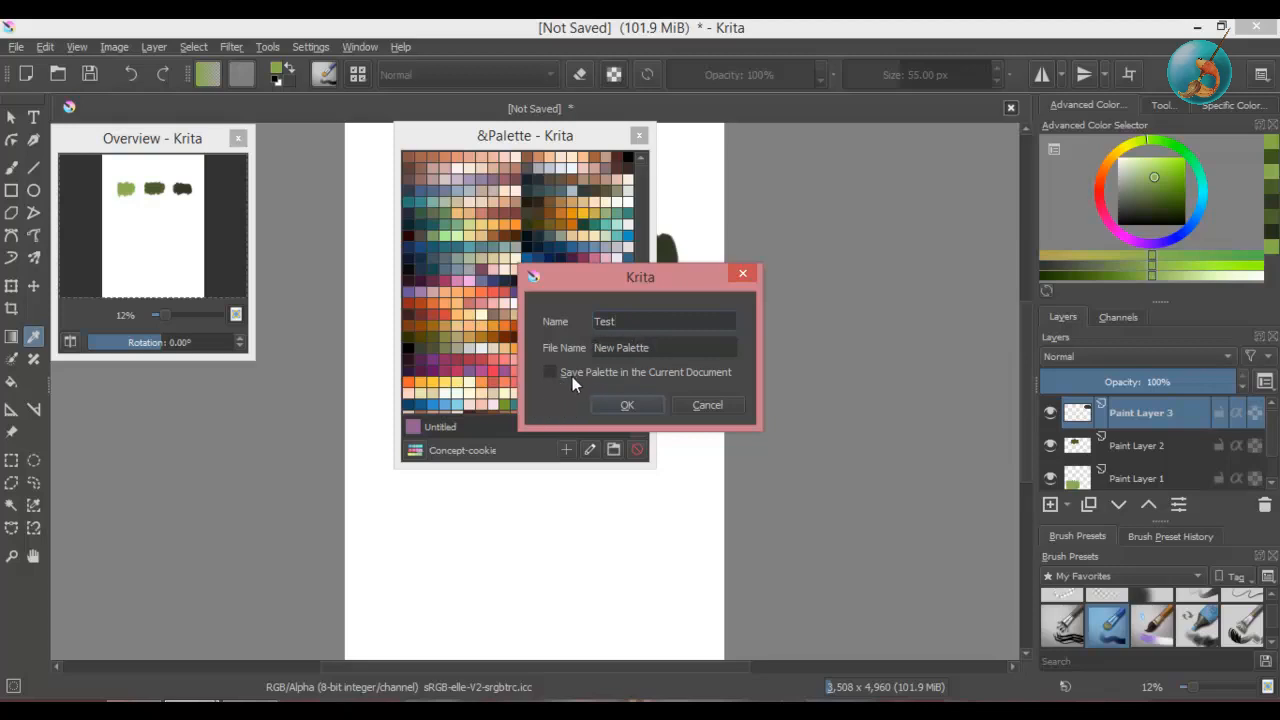
mouse_move(613, 378)
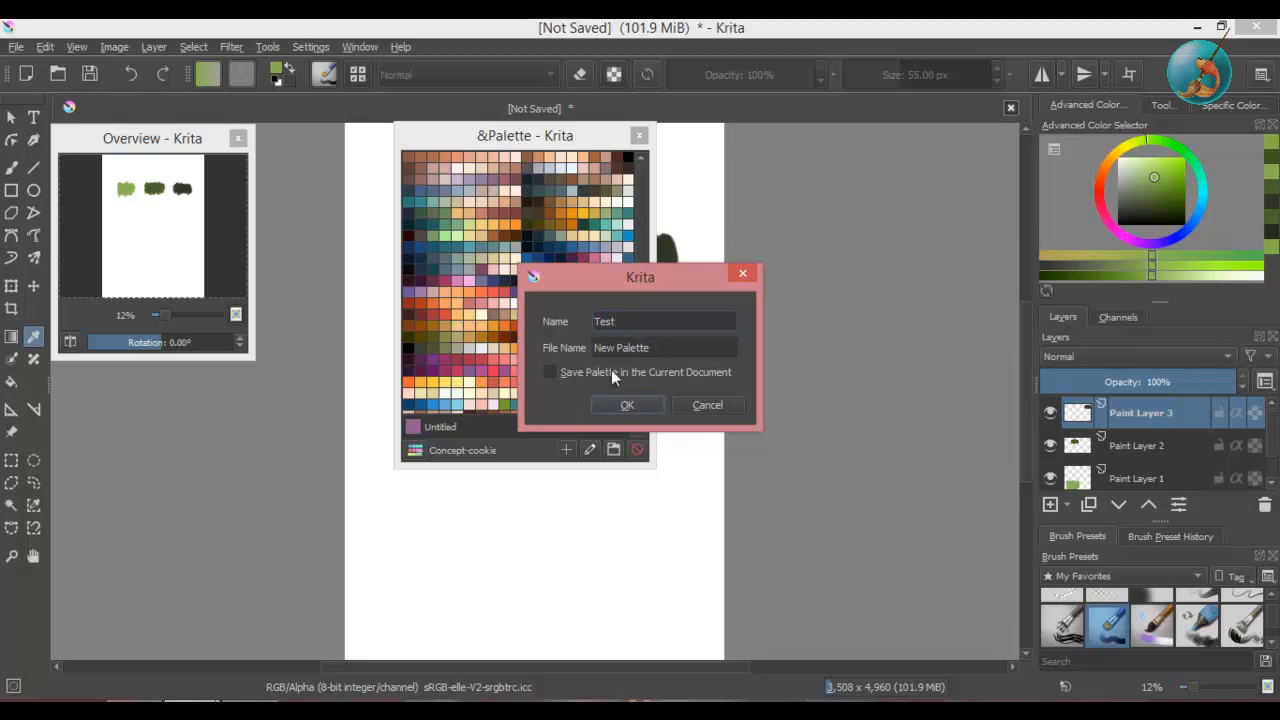
mouse_move(615, 378)
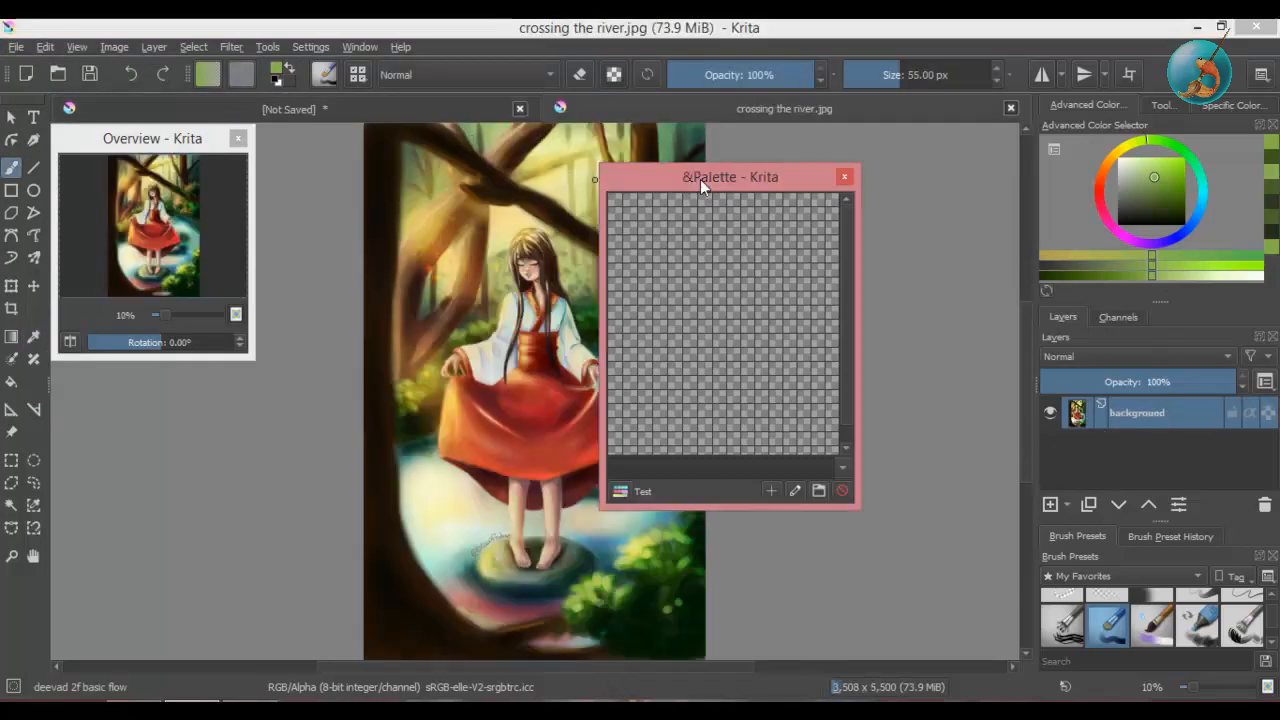
Step: Move the Palette docker aside and set the Color Picker's 'Add to palette' to Test
left_click_drag(730, 177, 866, 160)
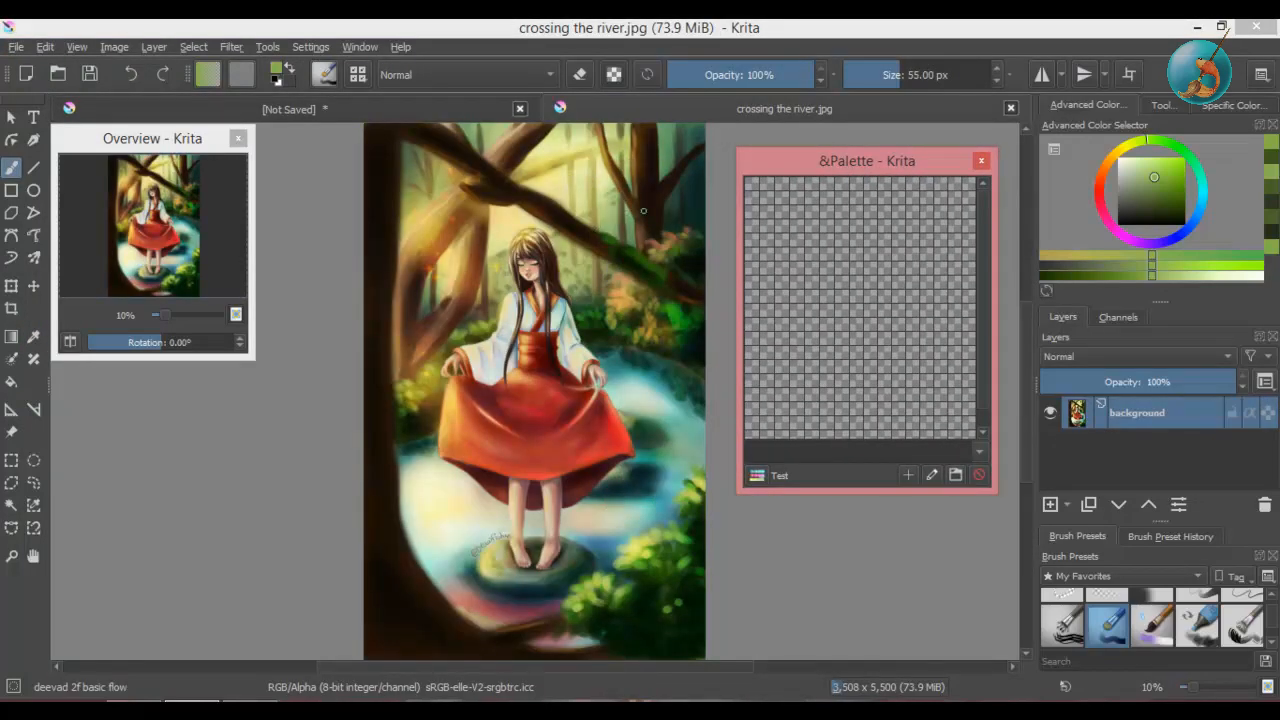
left_click(1160, 104)
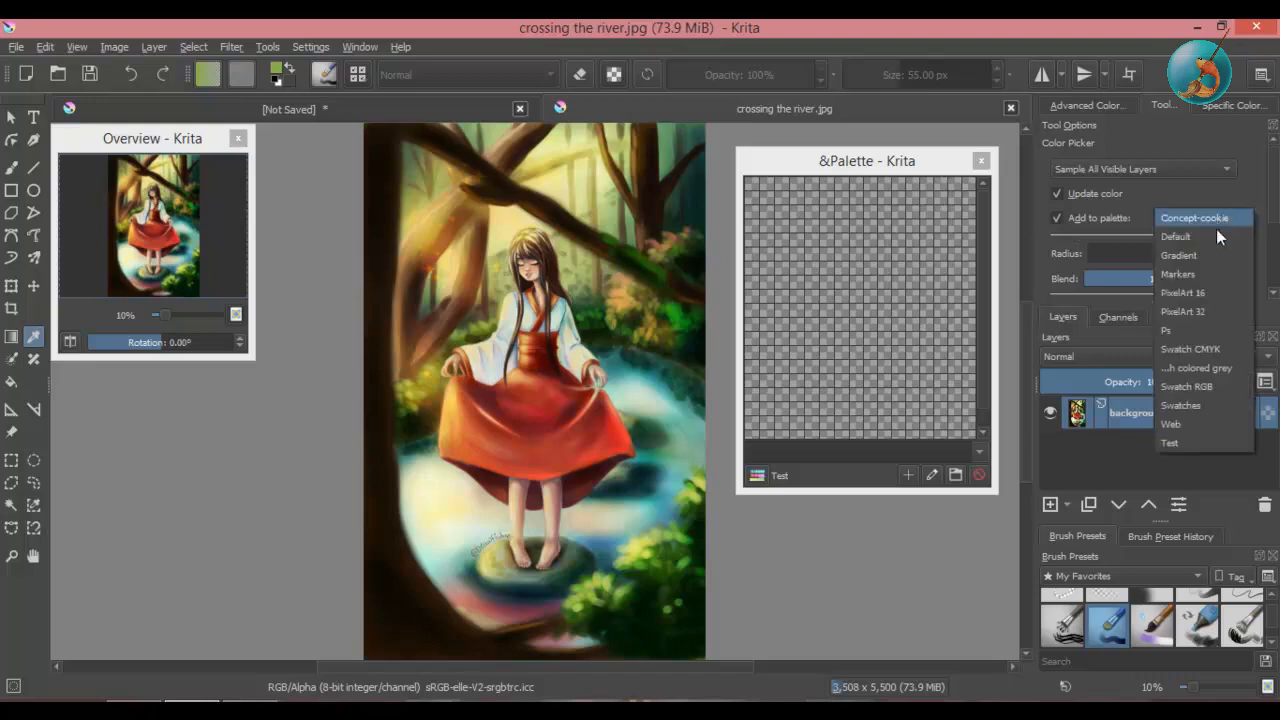
left_click(1169, 443)
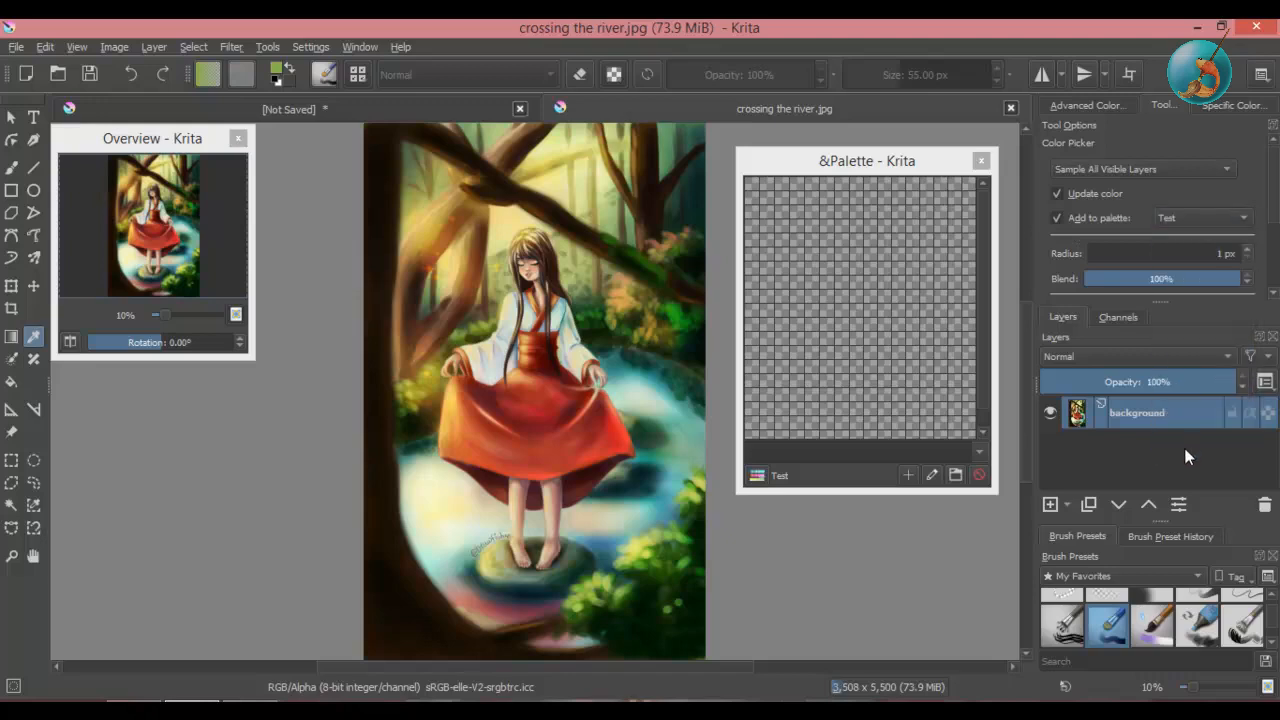
mouse_move(630, 295)
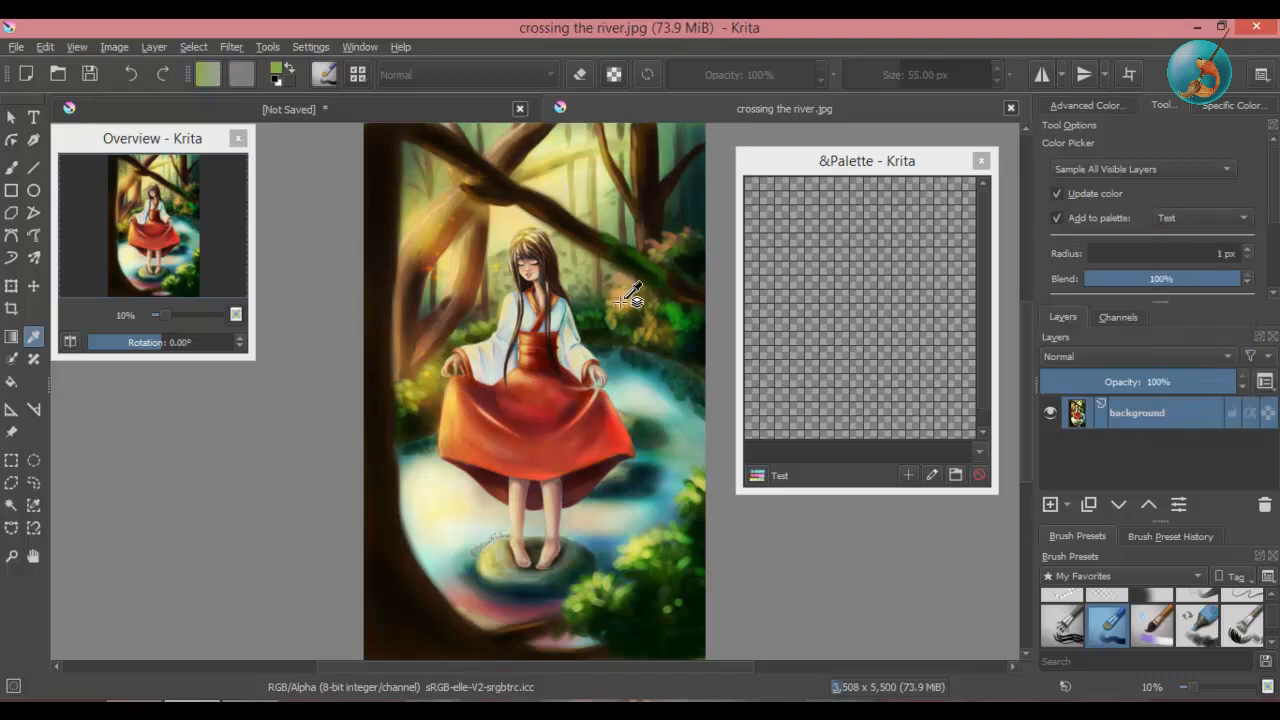
mouse_move(540, 230)
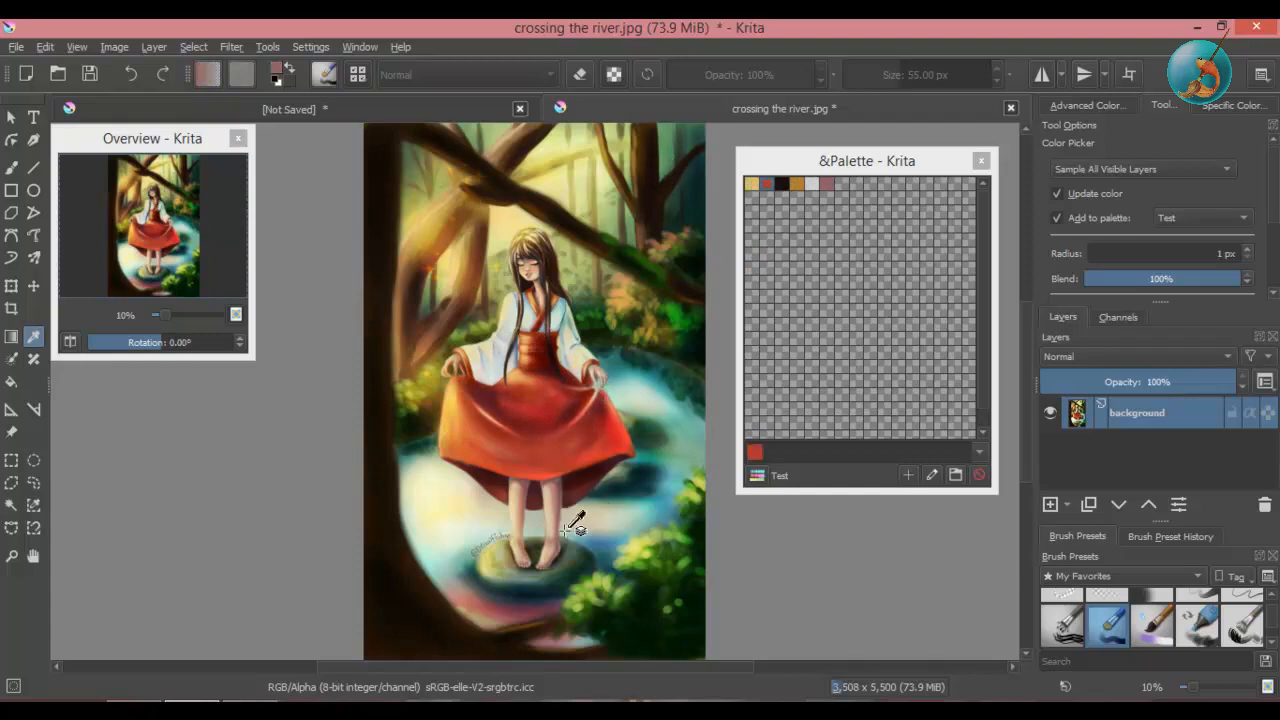
mouse_move(900, 262)
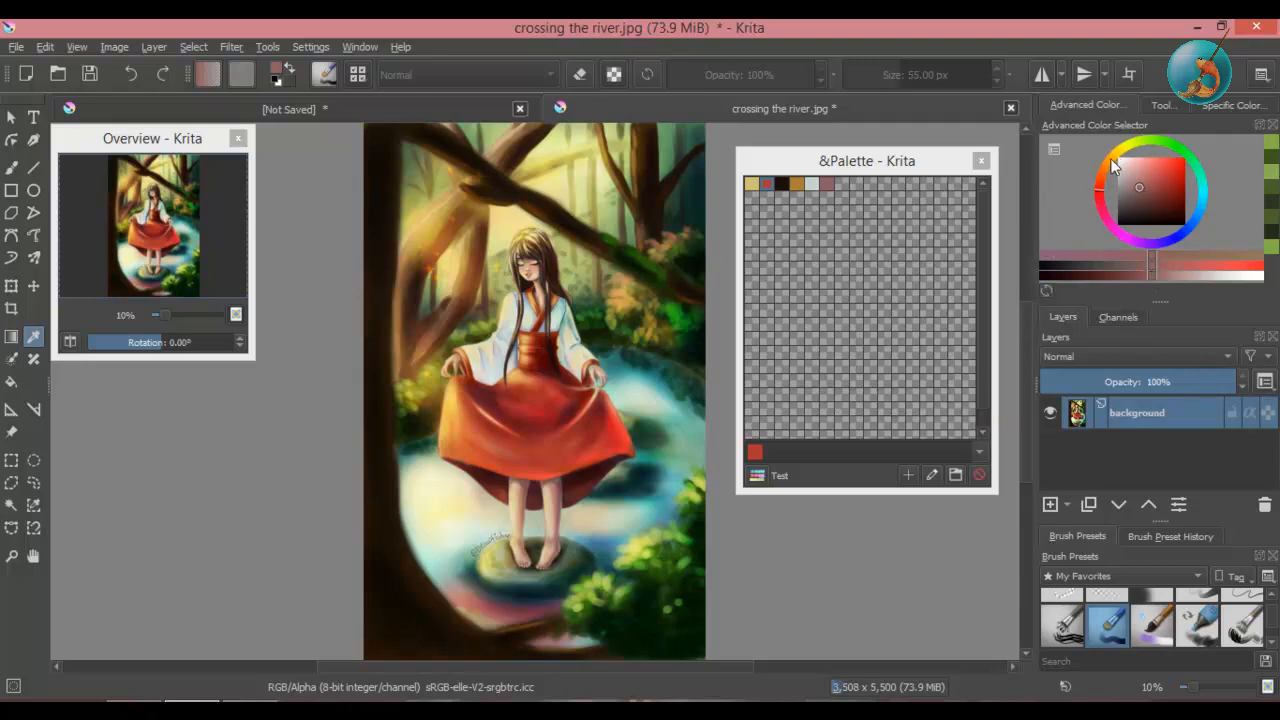
Step: Choose green in the color selector and add it to Test as Color 7
left_click(1160, 210)
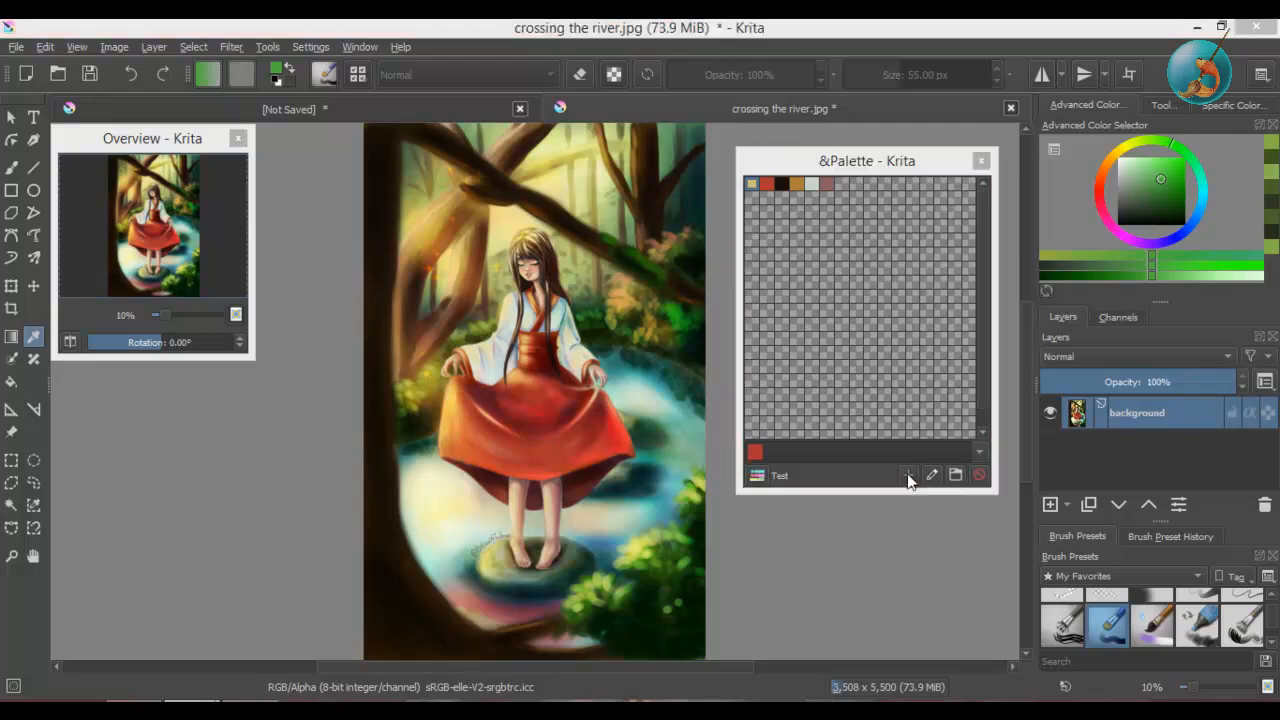
left_click(908, 474)
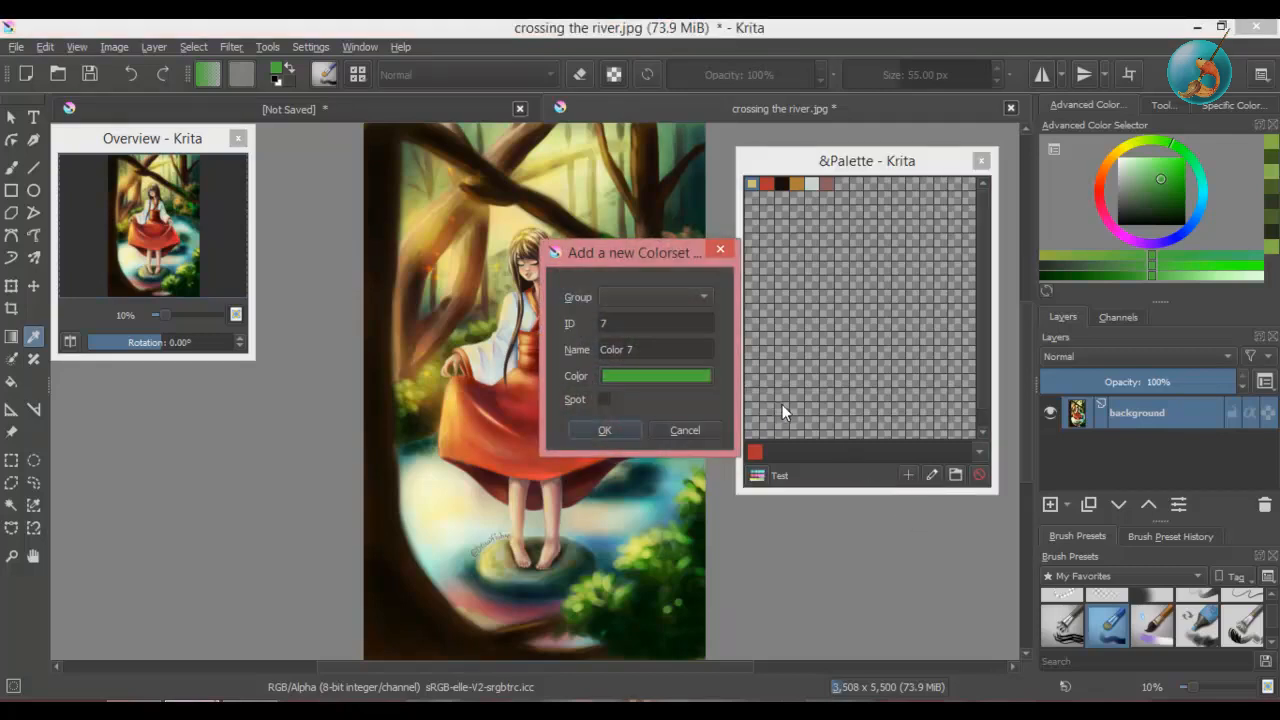
left_click(604, 429)
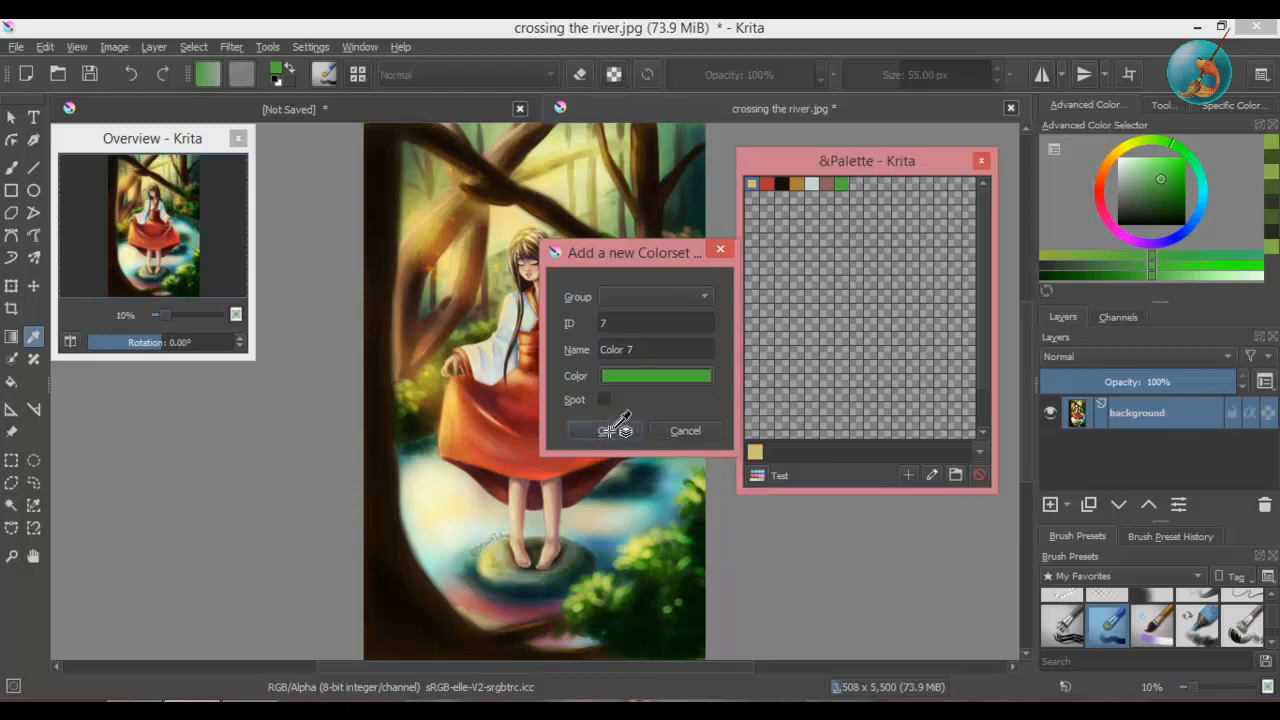
left_click(603, 430)
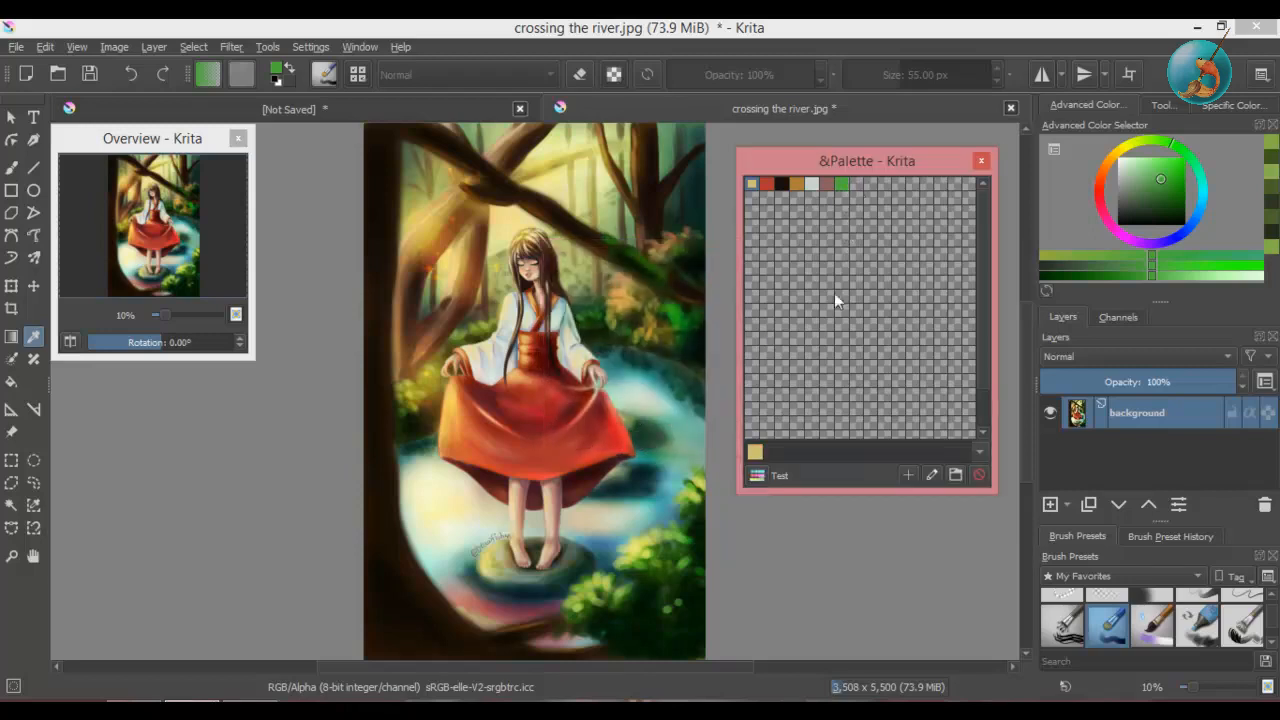
mouse_move(898, 412)
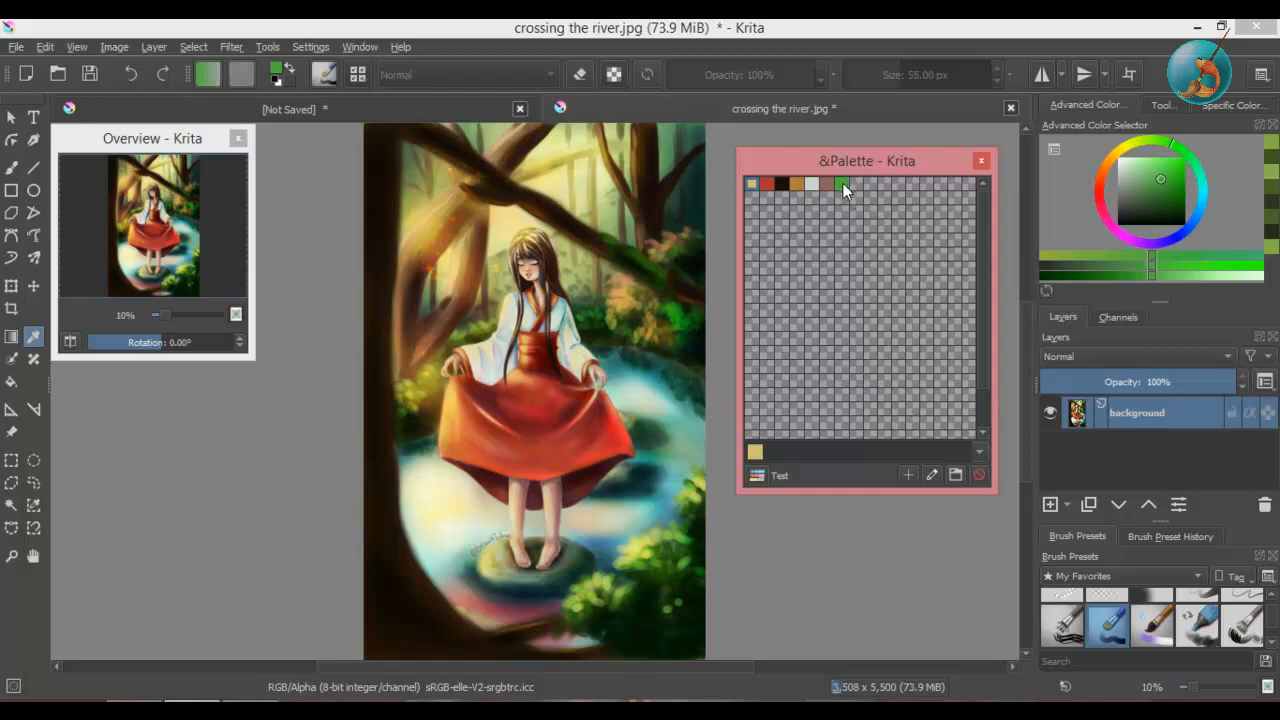
Step: Select the green Color 7 swatch and delete it from the Test palette
left_click(841, 184)
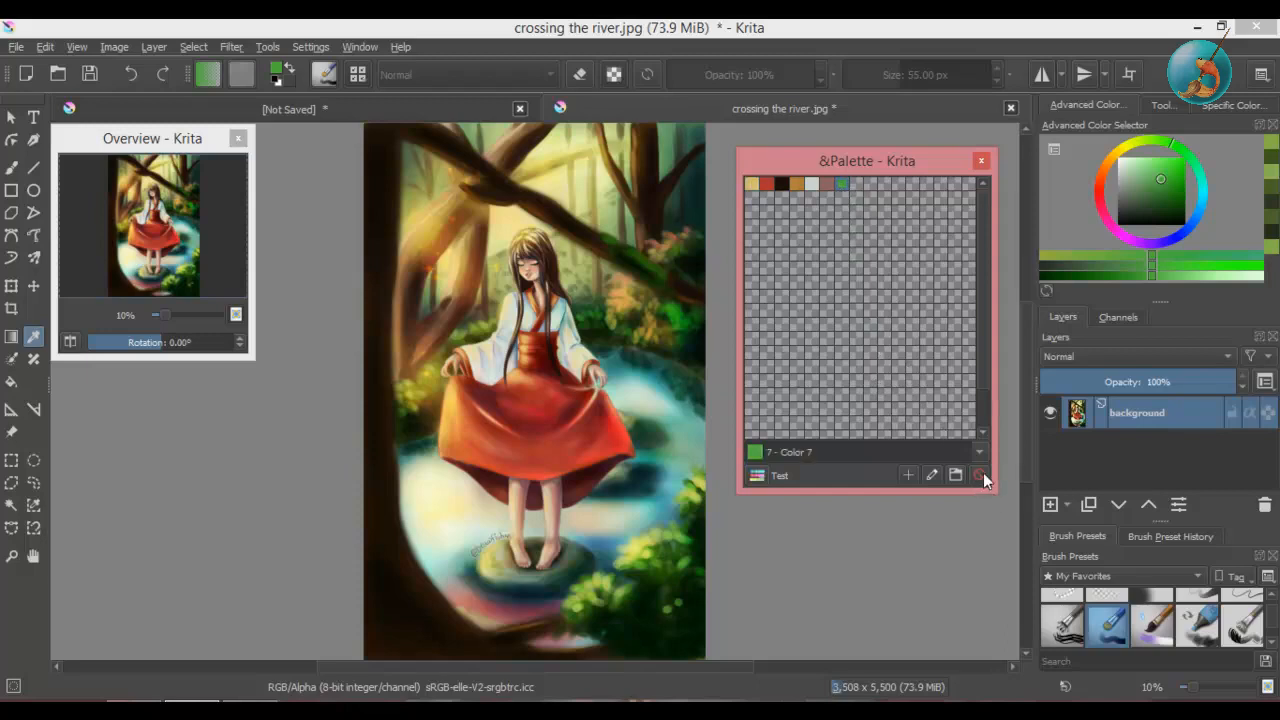
mouse_move(980, 474)
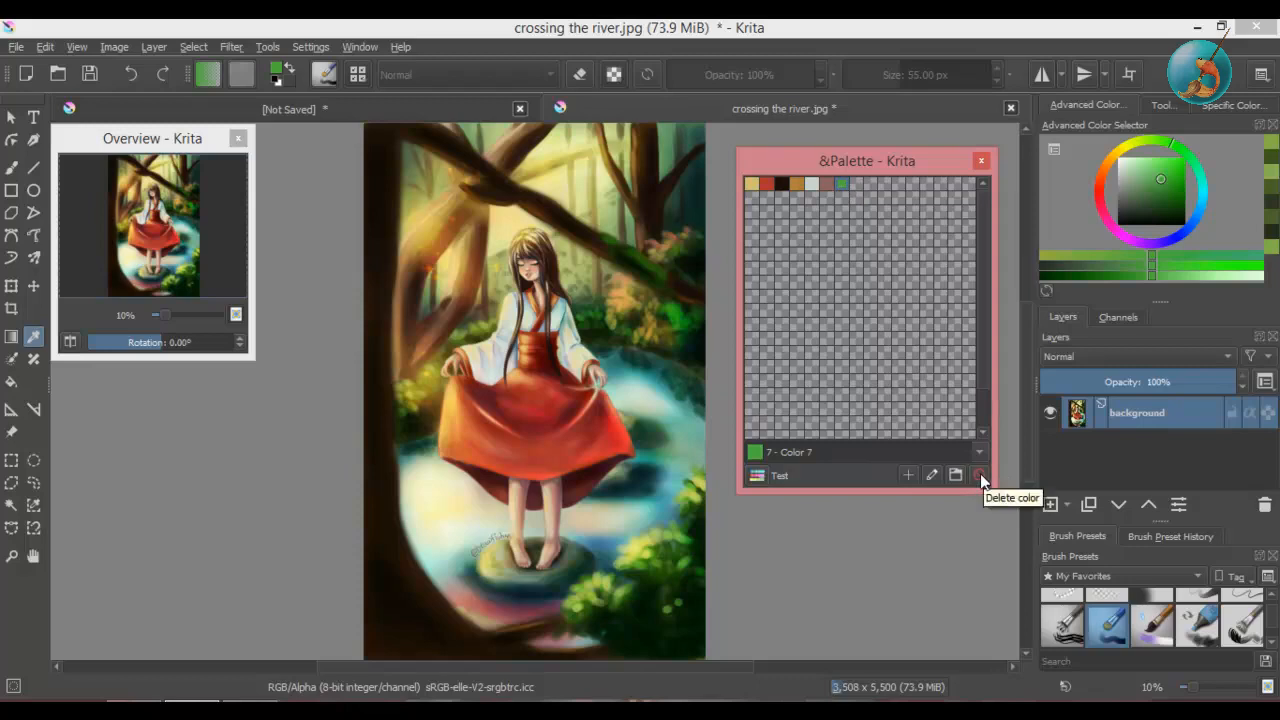
left_click(979, 474)
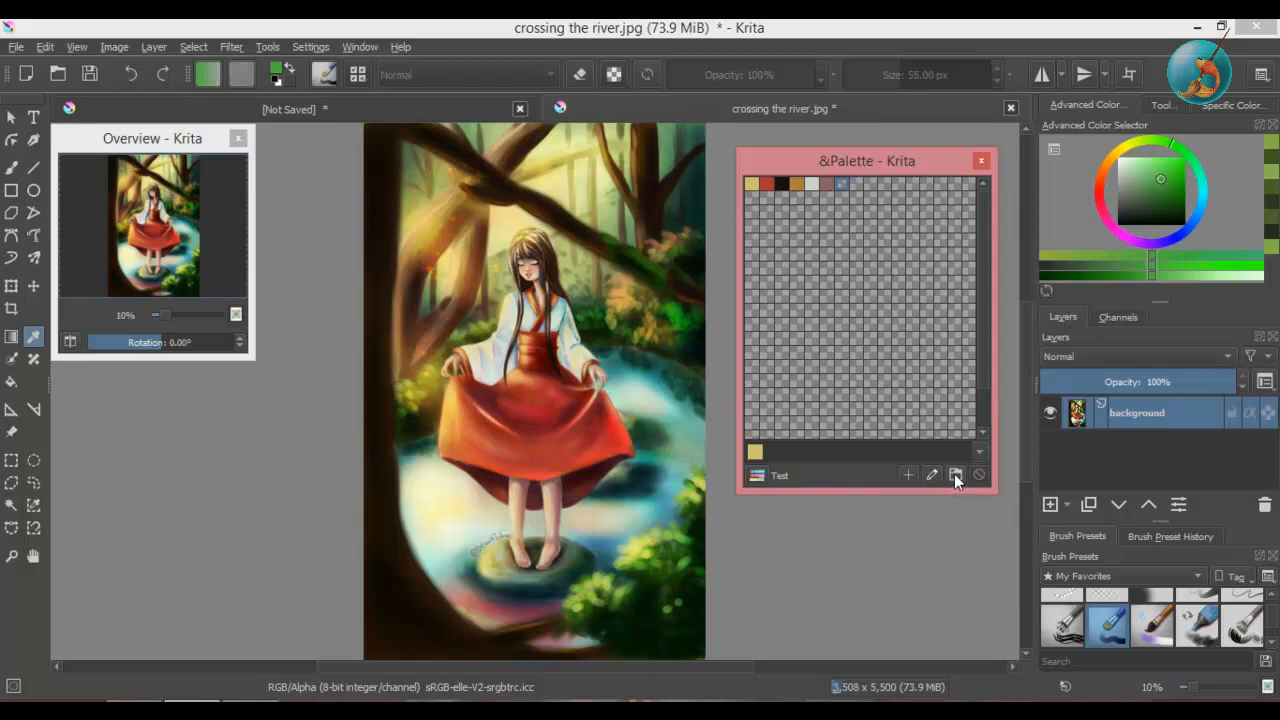
mouse_move(960, 508)
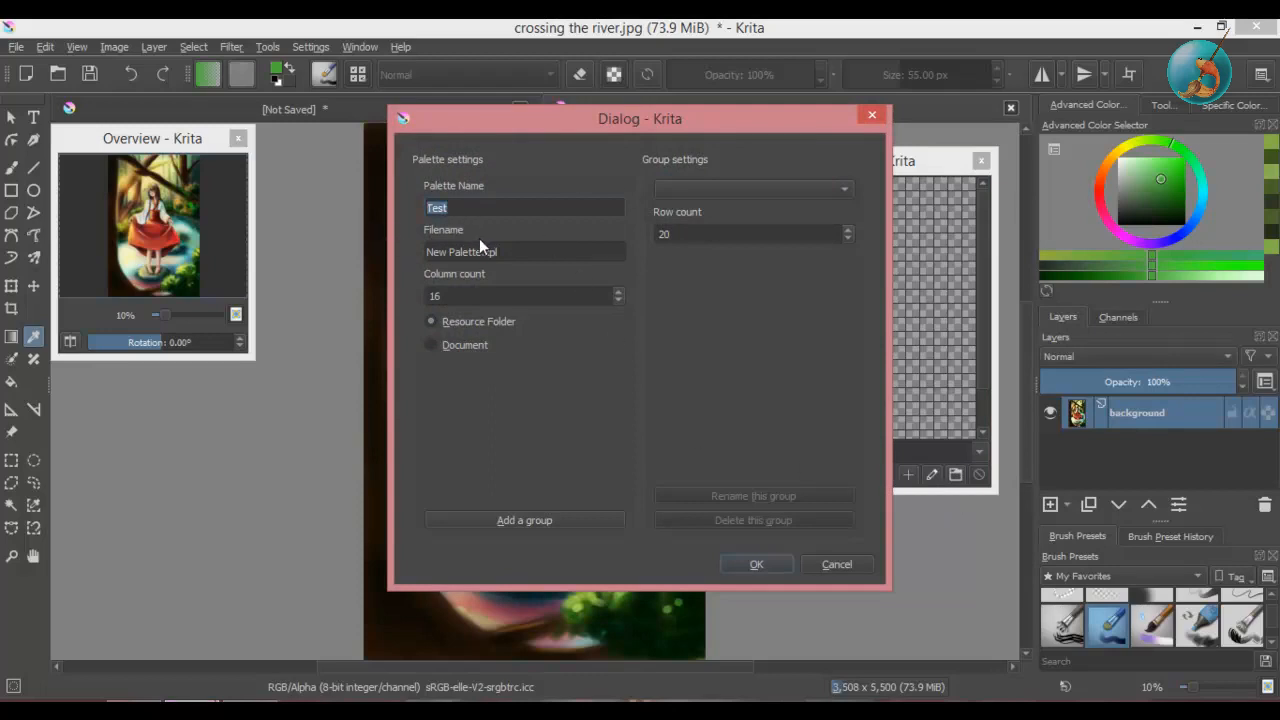
Step: Rename the Test palette to GCR, set 5 columns and 5 rows, and add a group
type("GC")
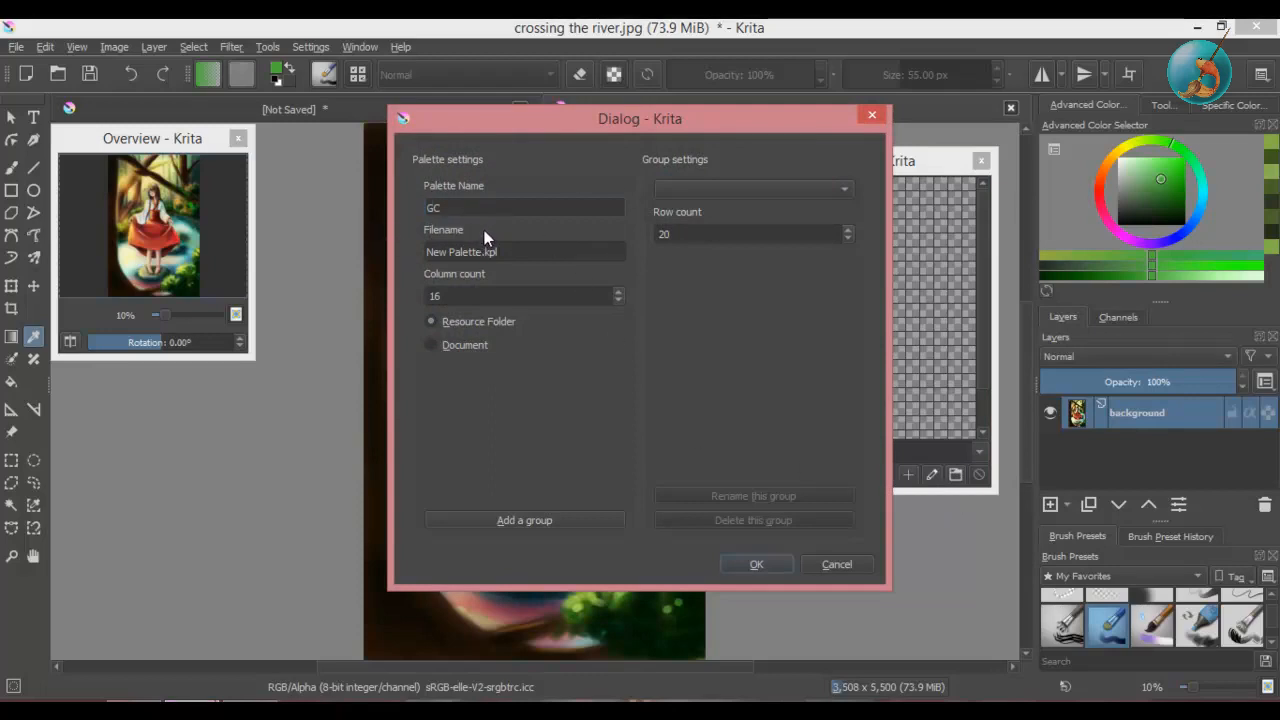
type("R")
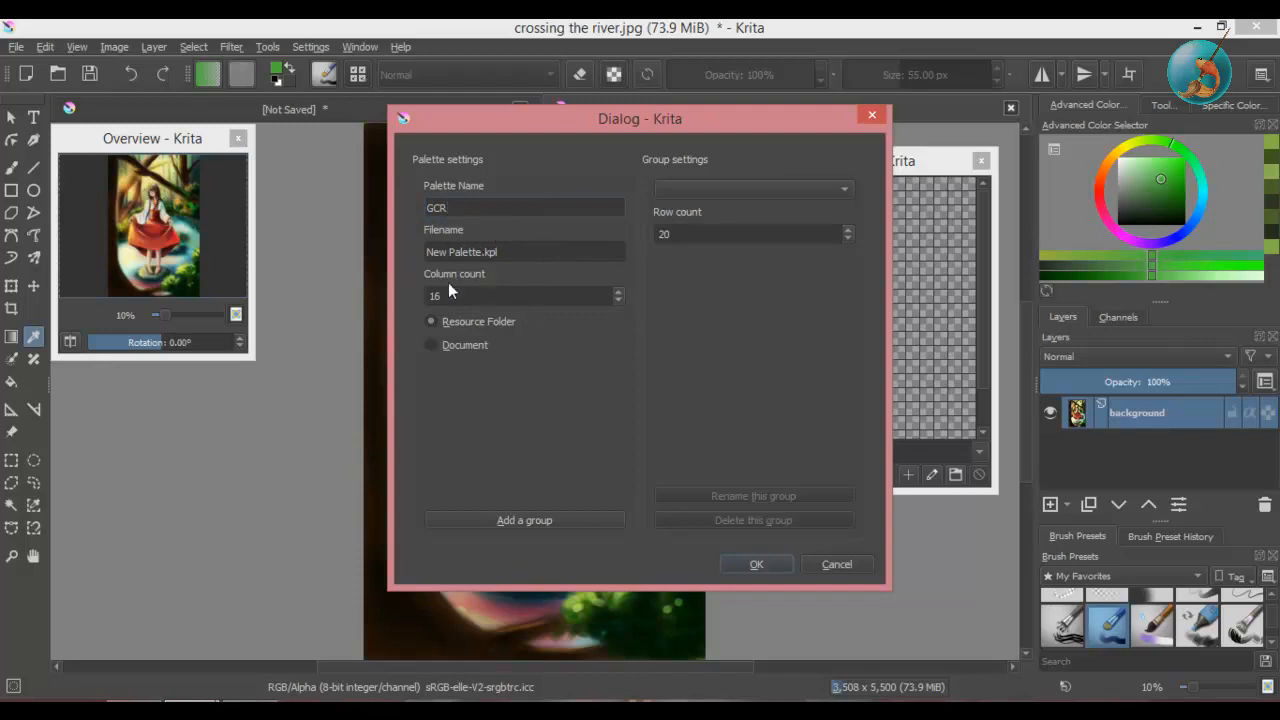
mouse_move(635, 323)
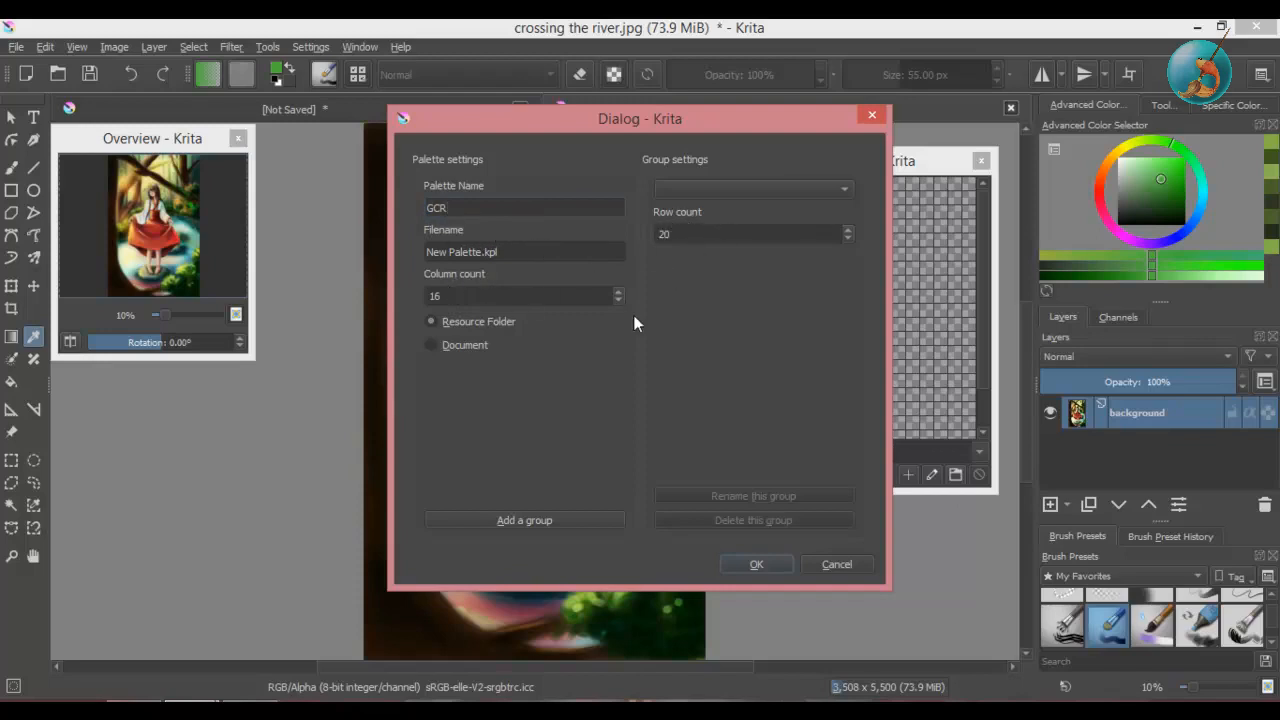
mouse_move(650, 302)
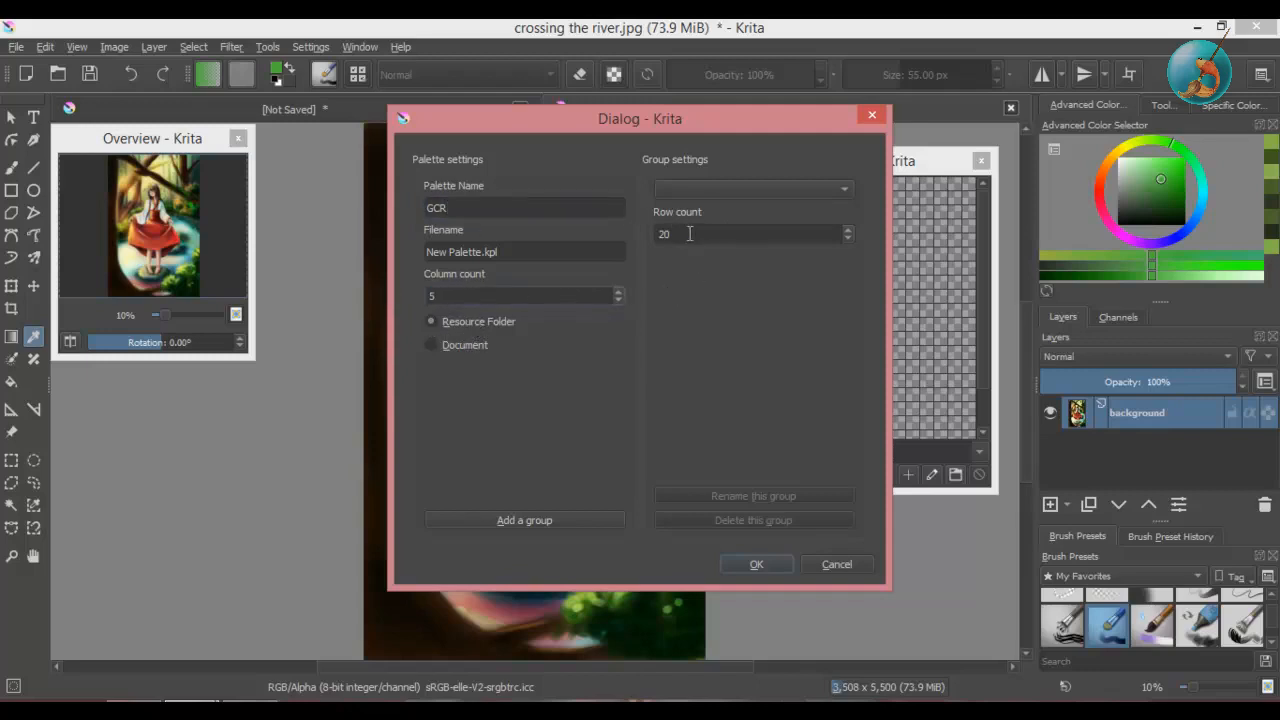
type("5")
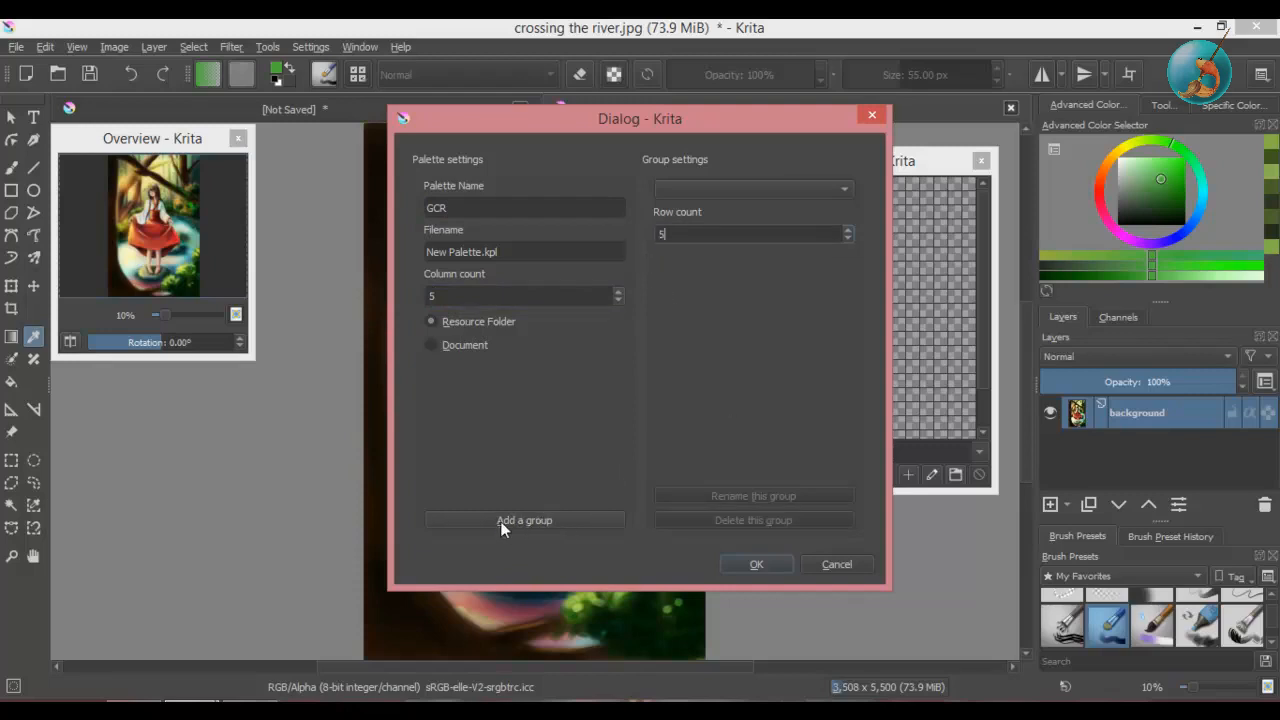
left_click(524, 520)
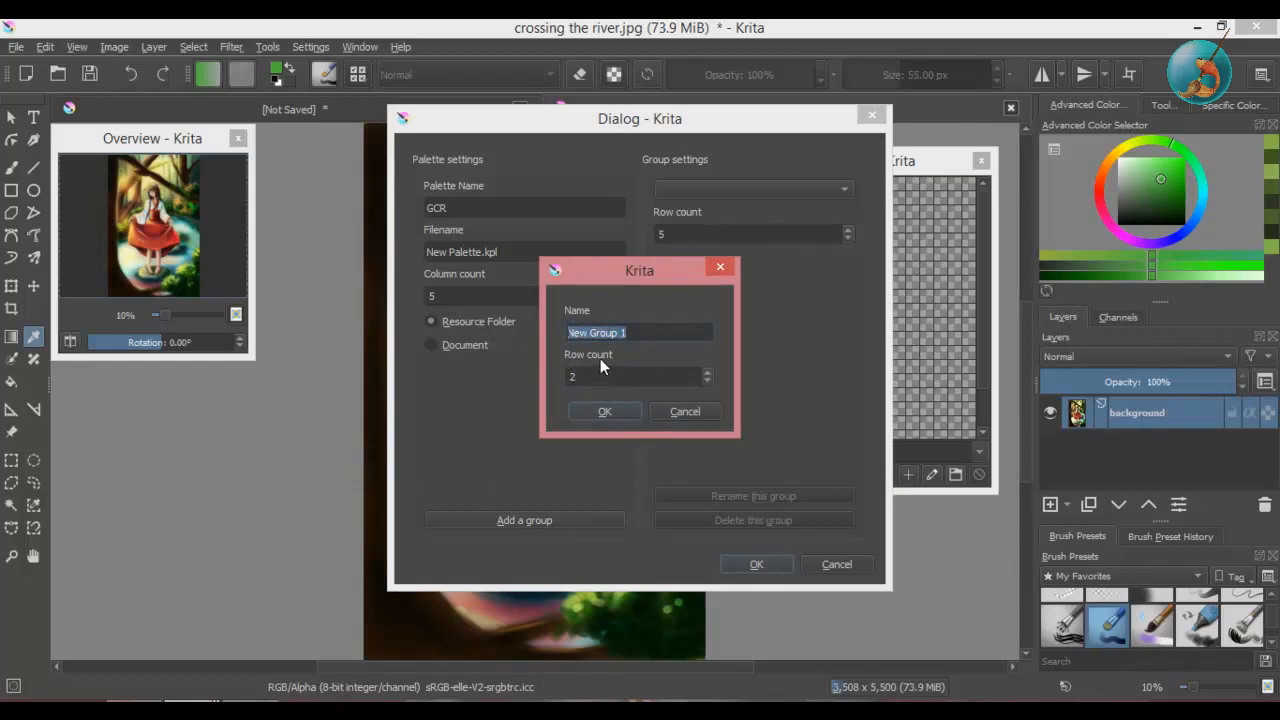
Step: Create a 2-row colour group named 'green' and confirm the GCR palette settings
type("grl")
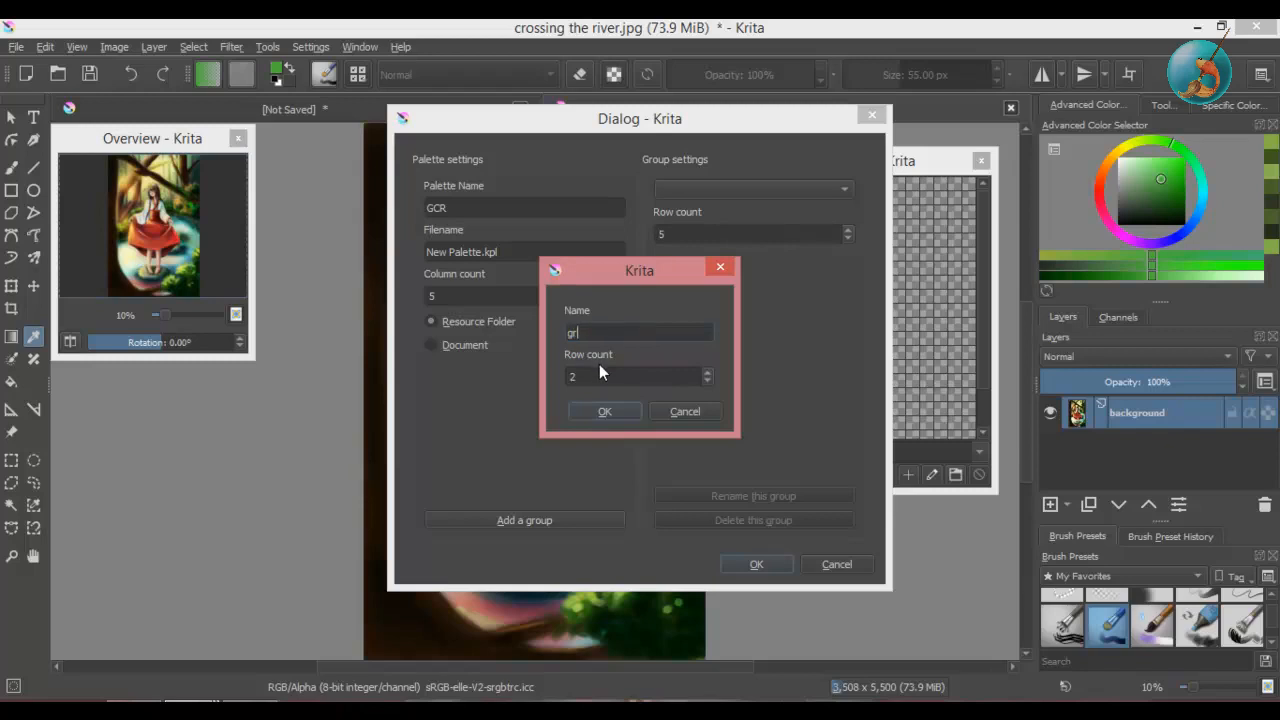
left_click(604, 411)
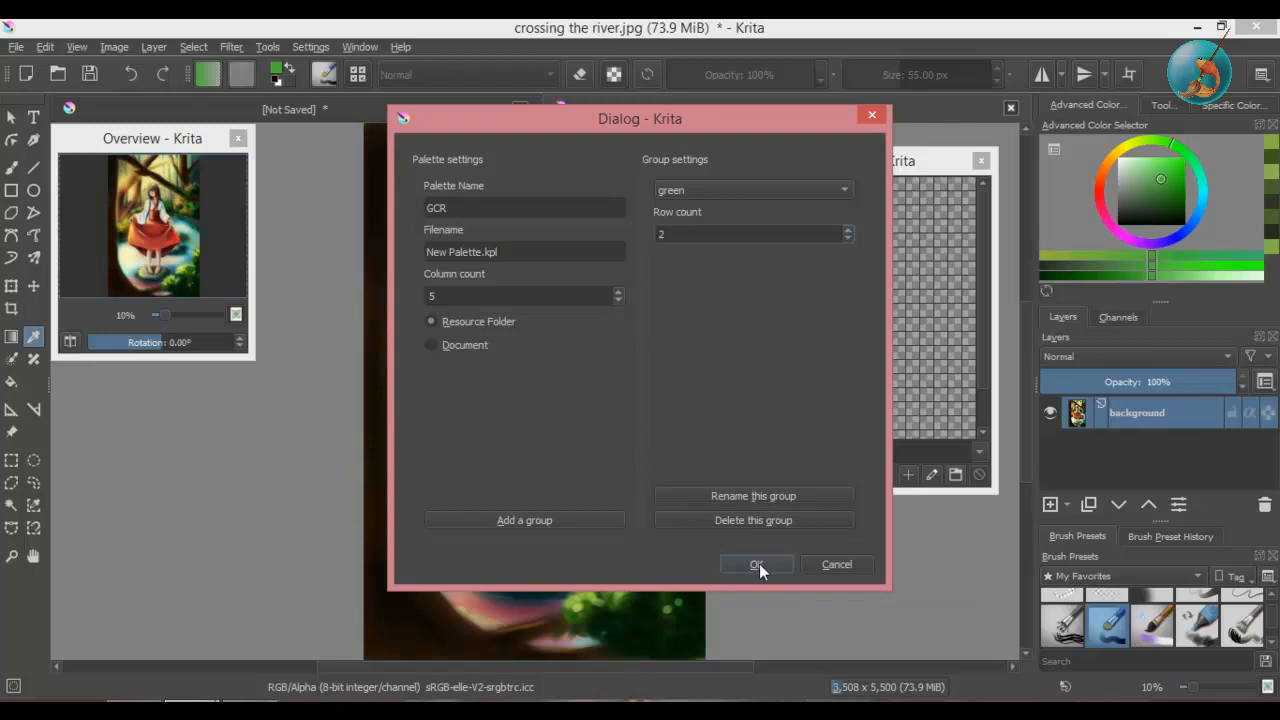
left_click(756, 564)
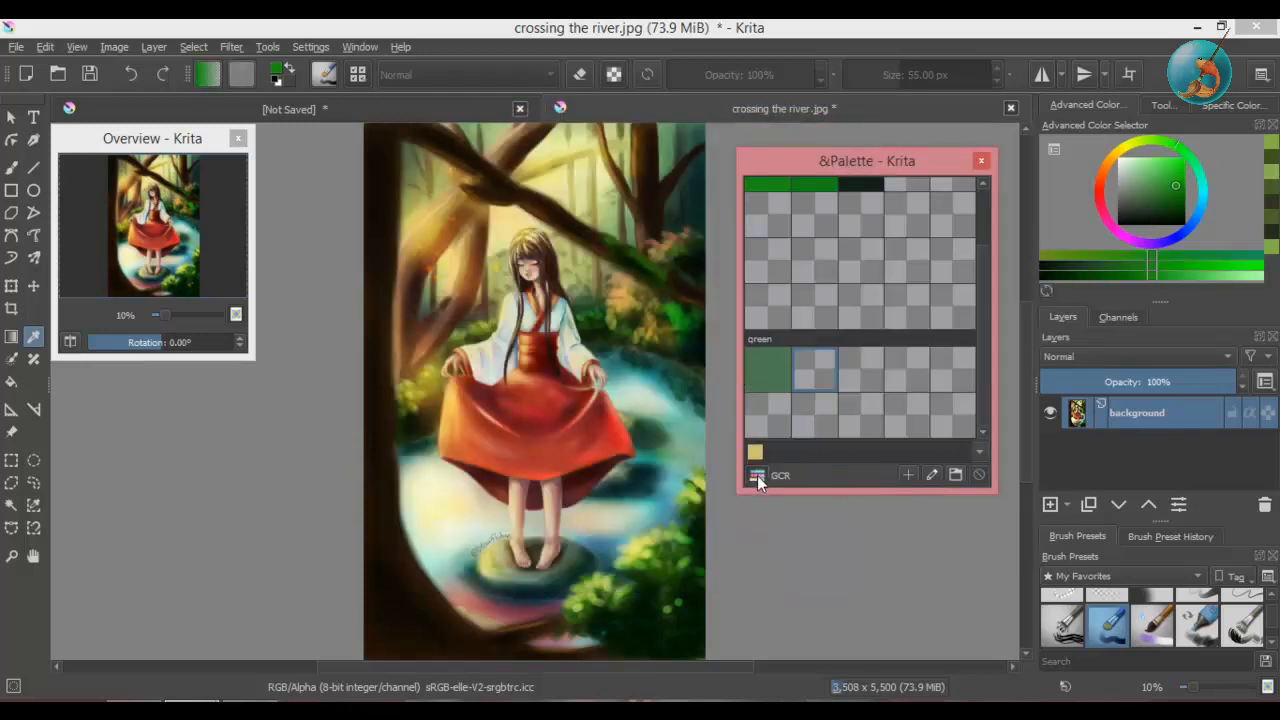
Step: Remove the GCR palette from the palette list via the delete resource button
left_click(757, 475)
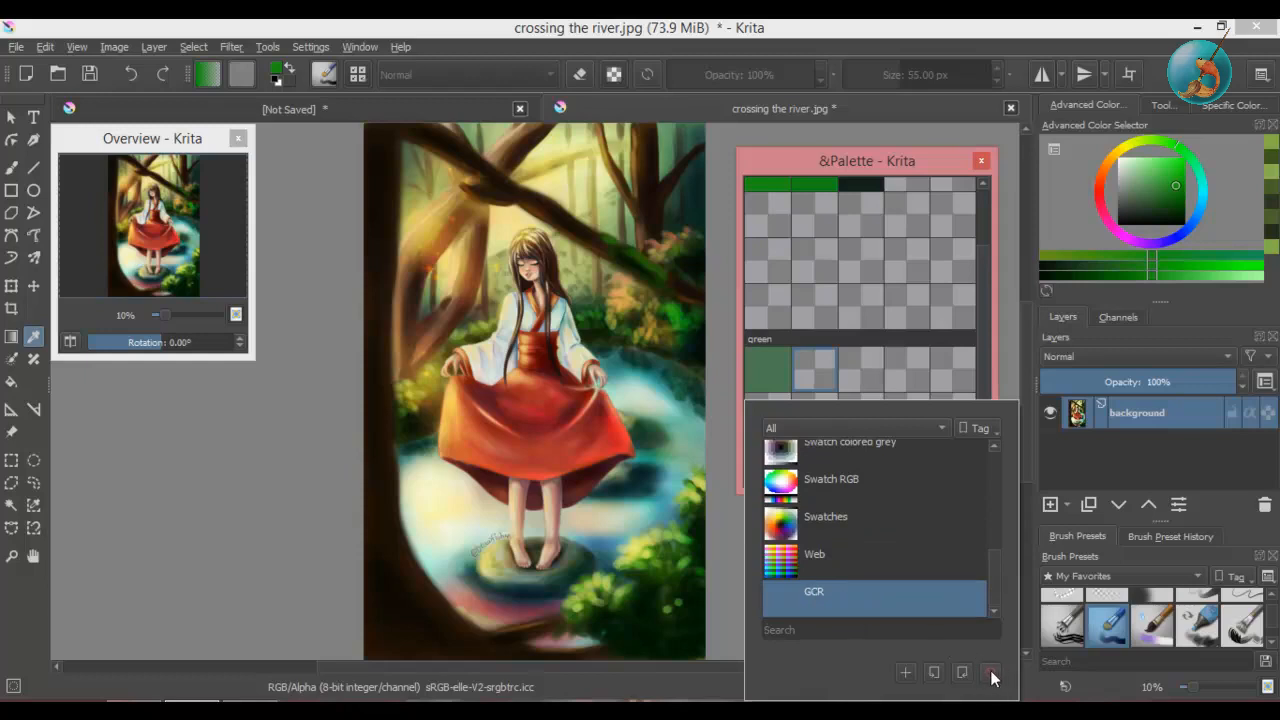
left_click(838, 450)
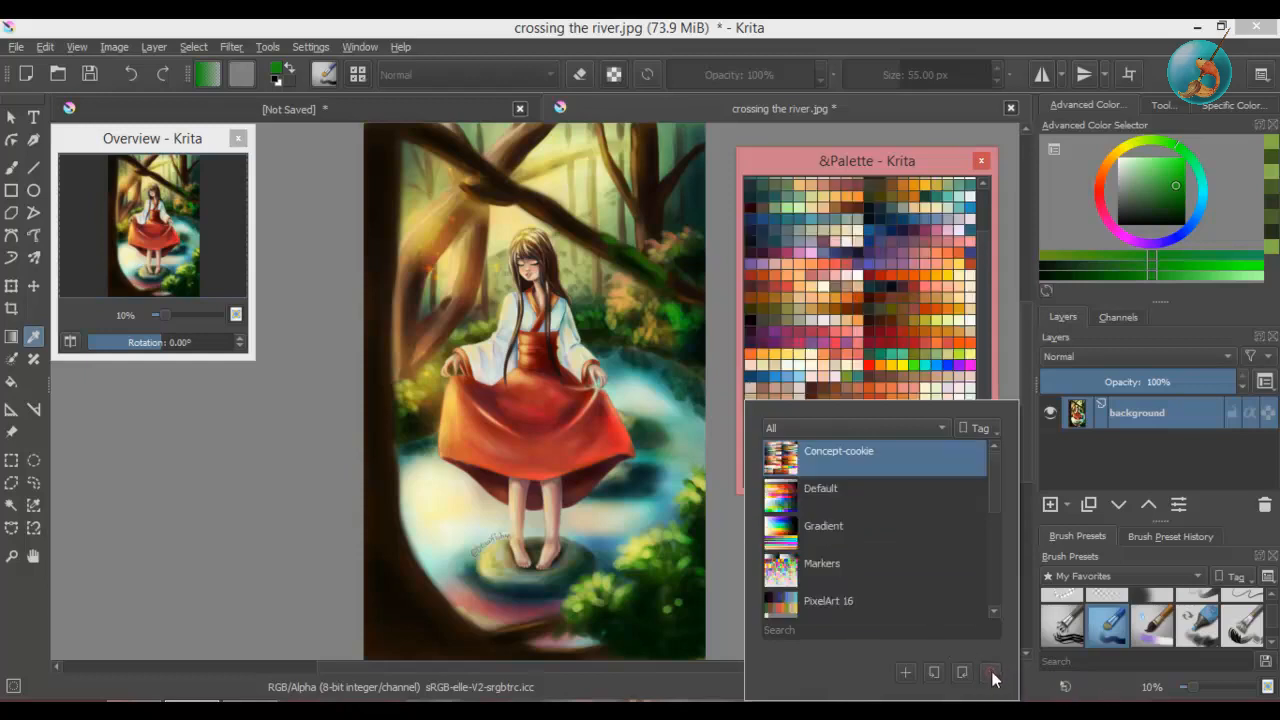